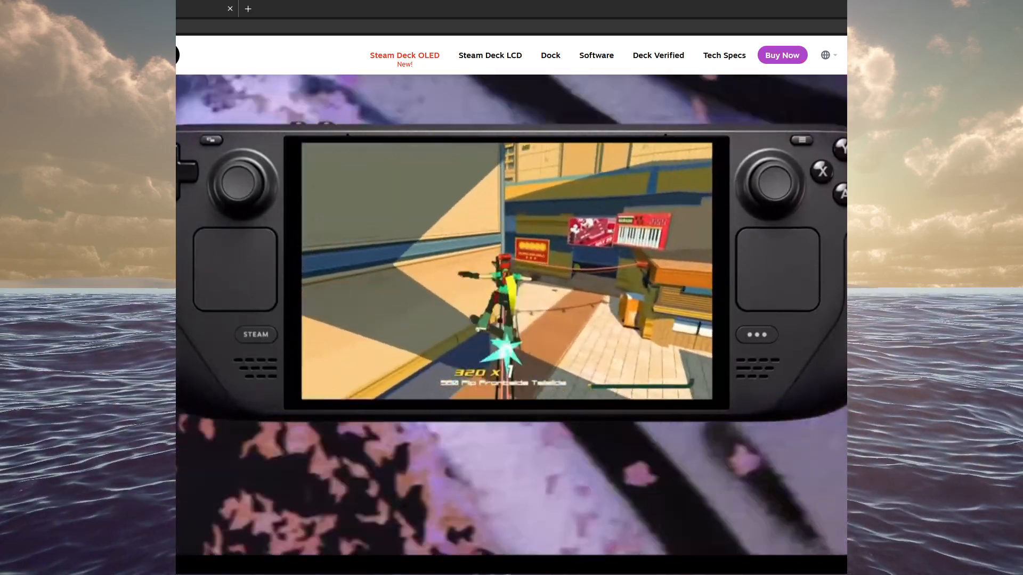
# Scroll the OLED page past the hero video to the WiFi/Bluetooth, Audio, Controls and Power updates.
pyautogui.scroll(-3)
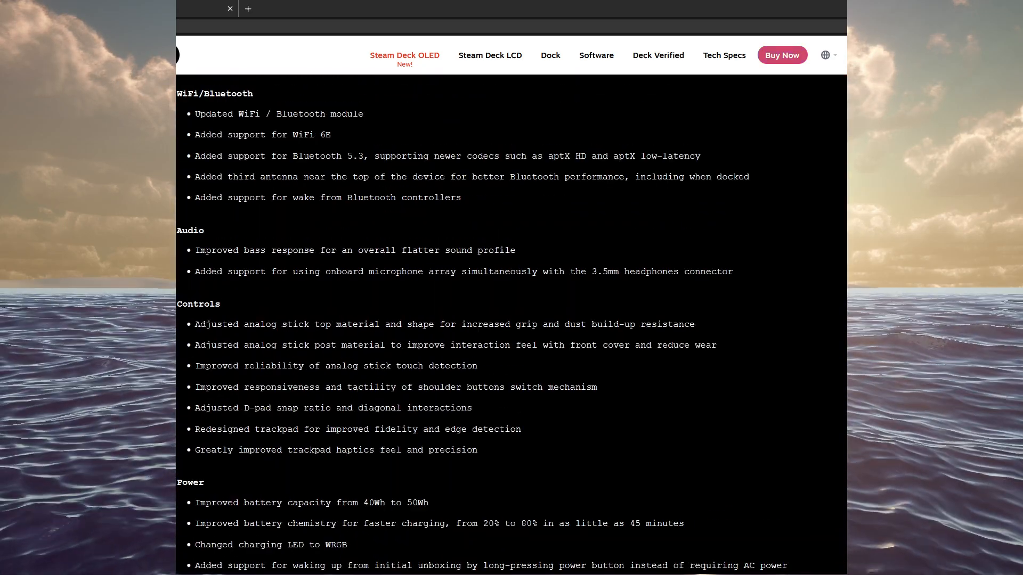
# Scroll up to 'See other updates to Steam Deck OLED' with its General and Display items.
pyautogui.scroll(3)
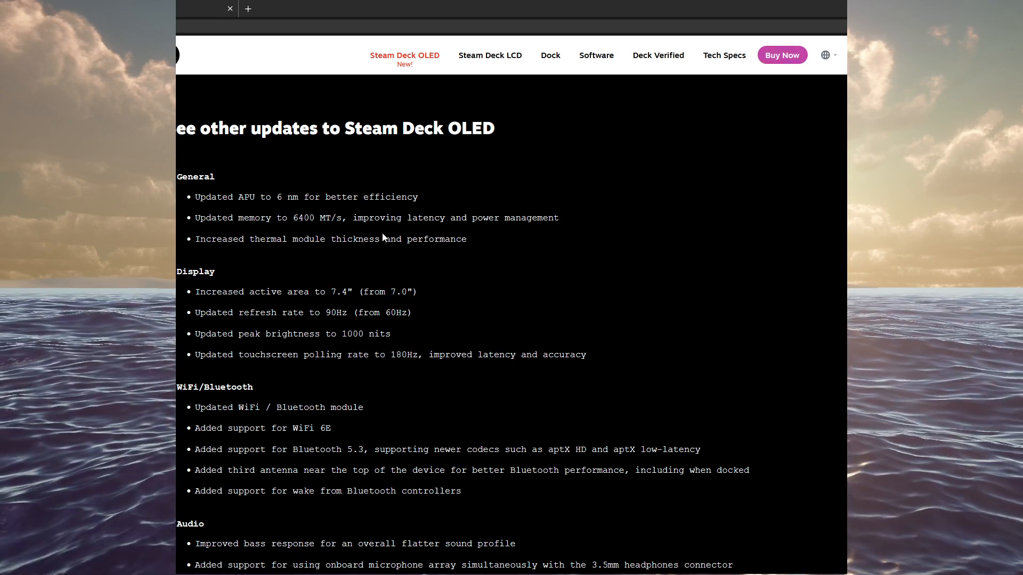
pyautogui.moveTo(256, 286)
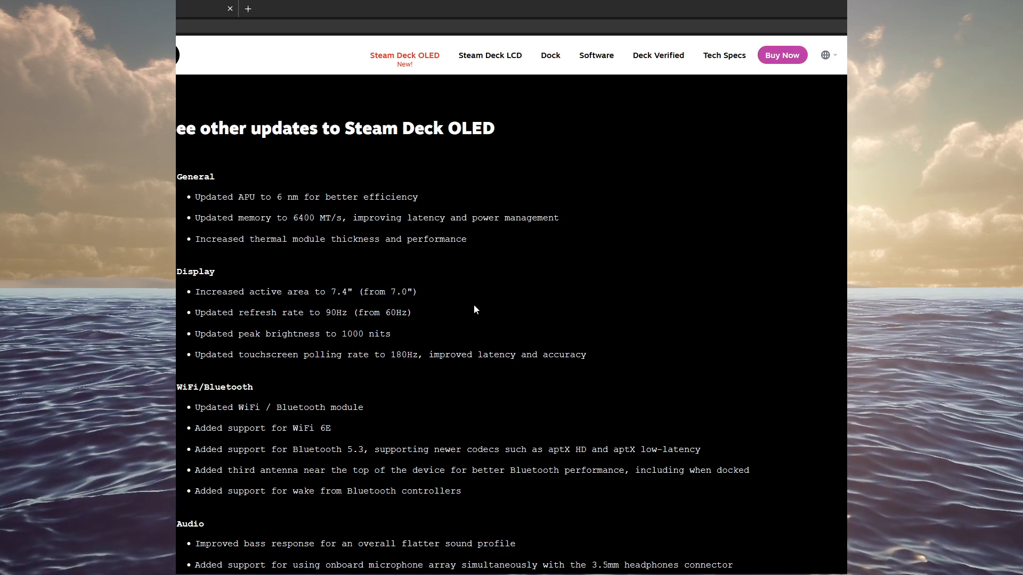
pyautogui.moveTo(474, 304)
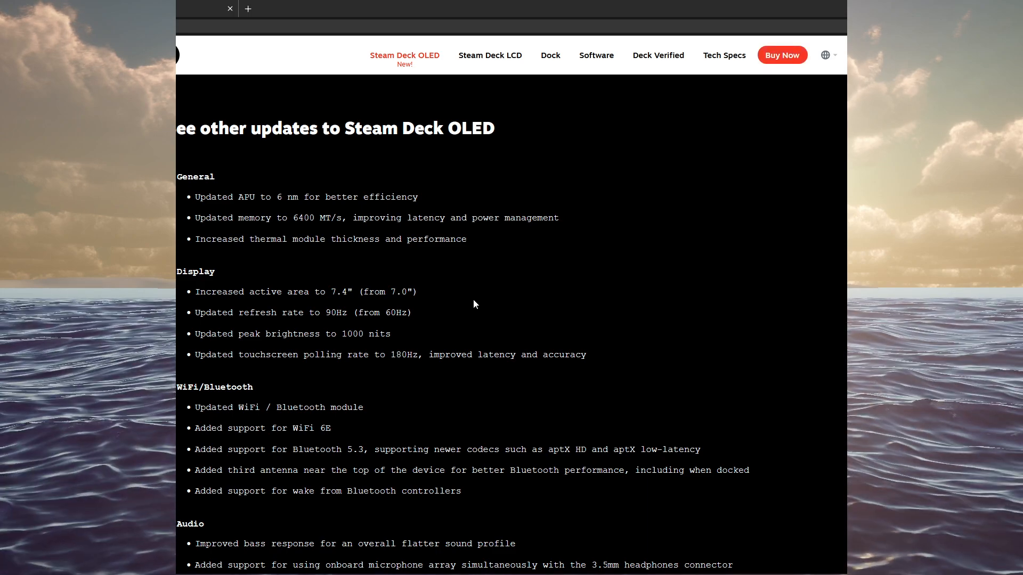
pyautogui.moveTo(349, 366)
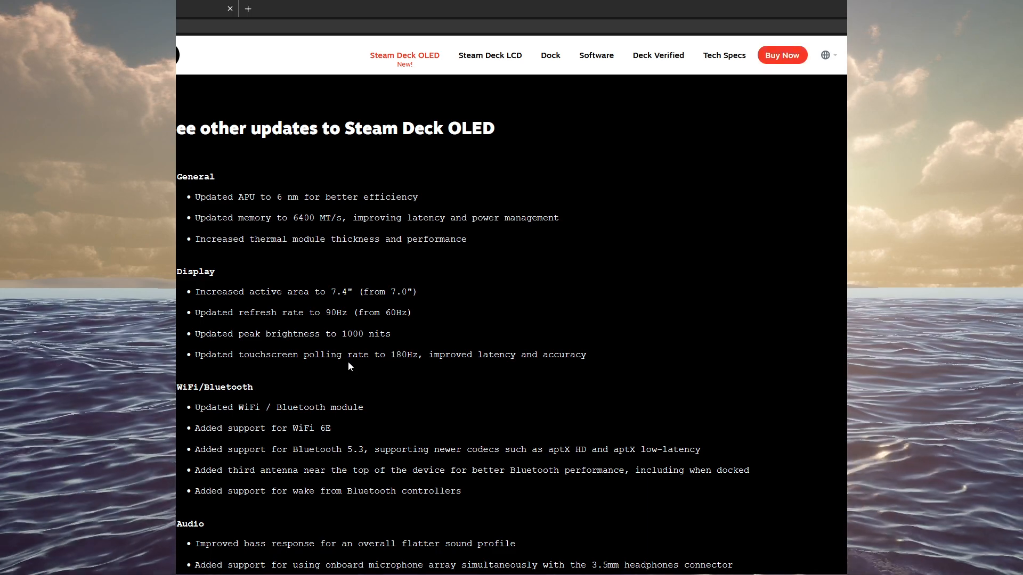
pyautogui.moveTo(402, 366)
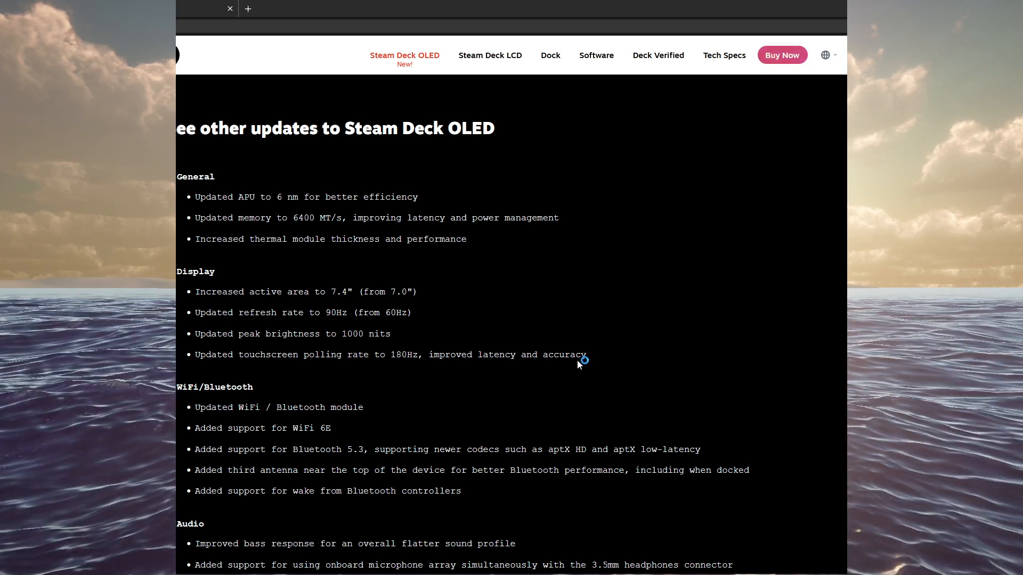
pyautogui.moveTo(404, 382)
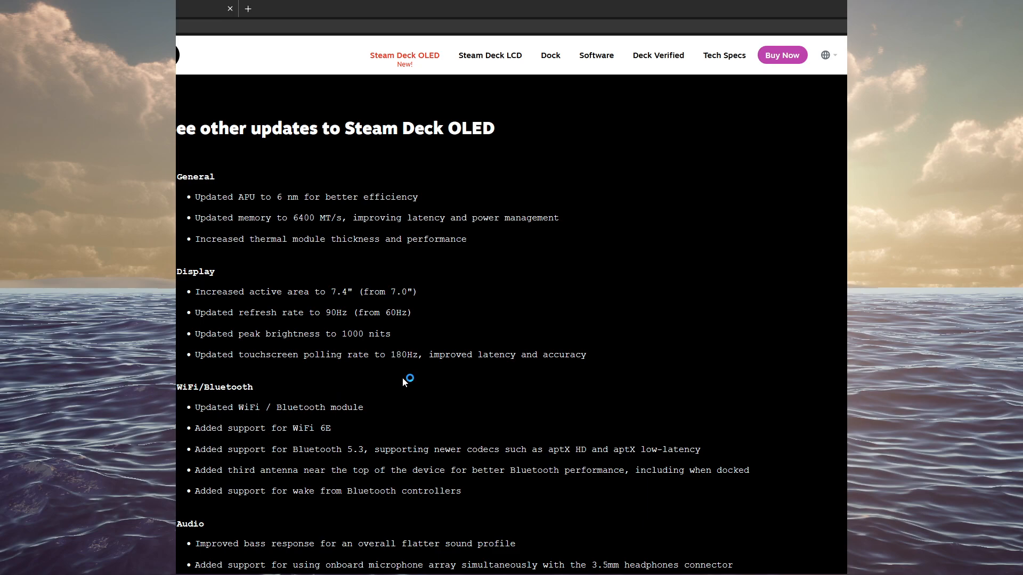
# Scroll down so the WiFi/Bluetooth, Audio and Controls updates fill the page.
pyautogui.scroll(-3)
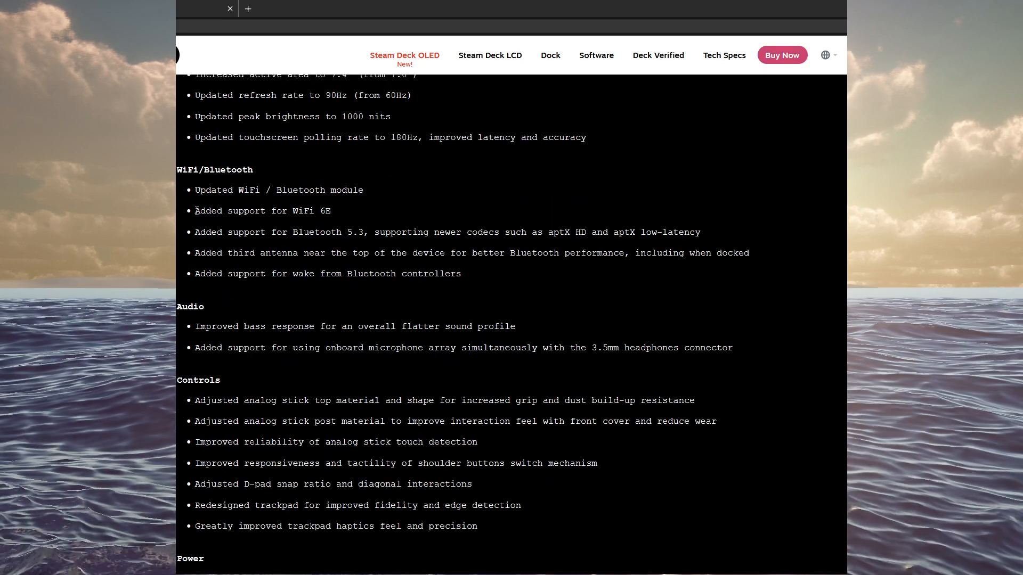
pyautogui.moveTo(264, 228)
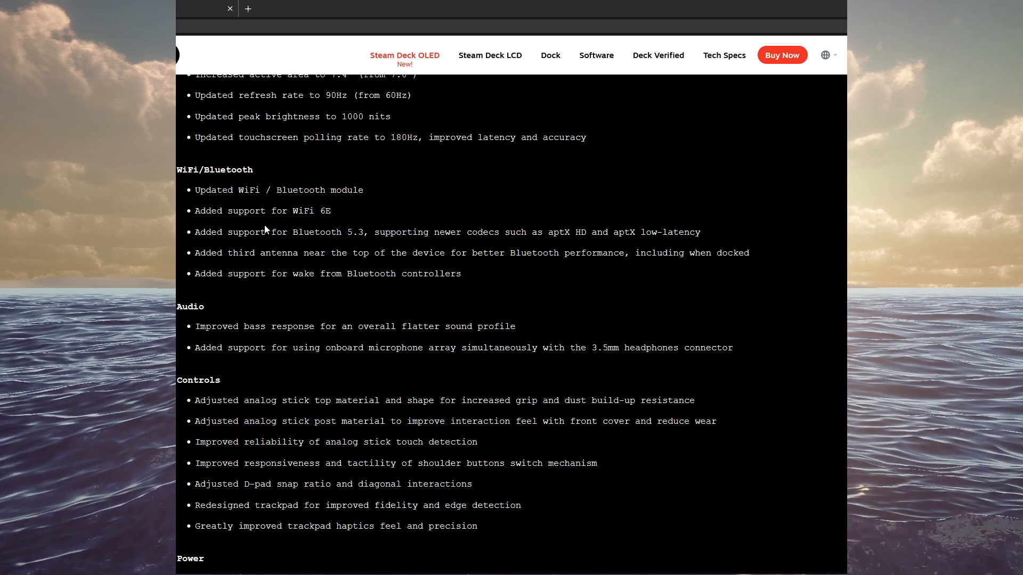
pyautogui.moveTo(407, 233)
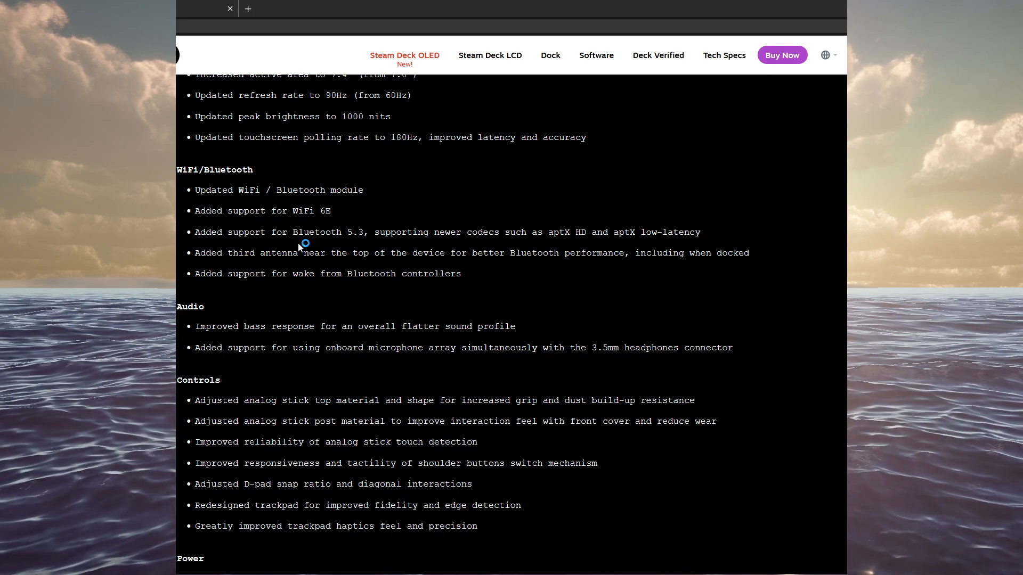
pyautogui.moveTo(333, 244)
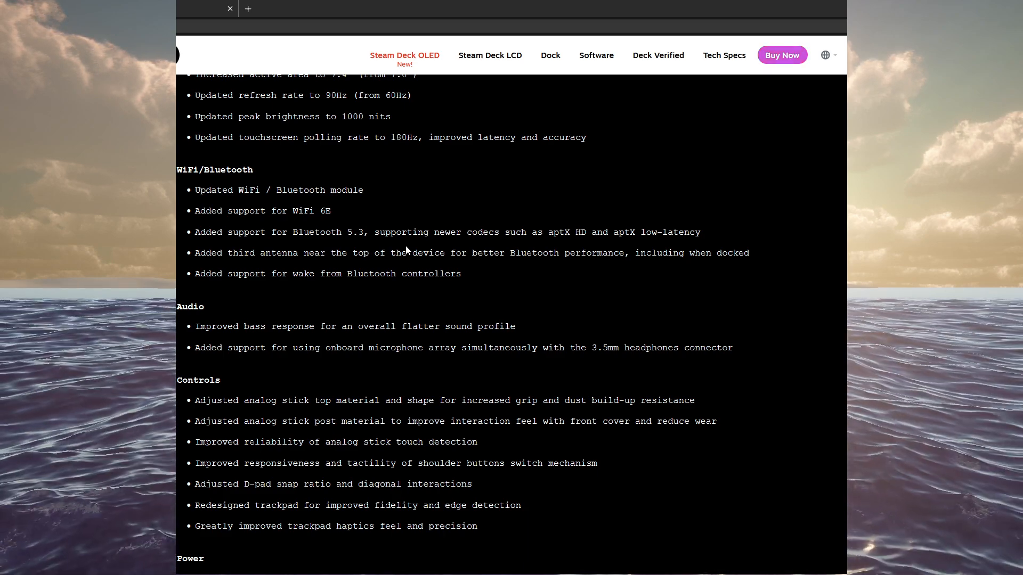
pyautogui.moveTo(430, 265)
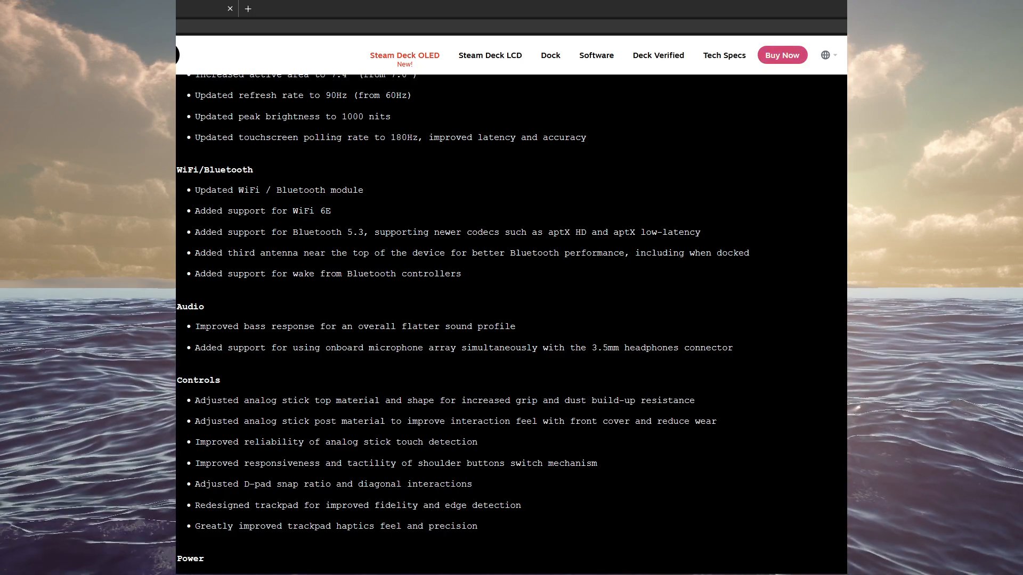
pyautogui.moveTo(258, 321)
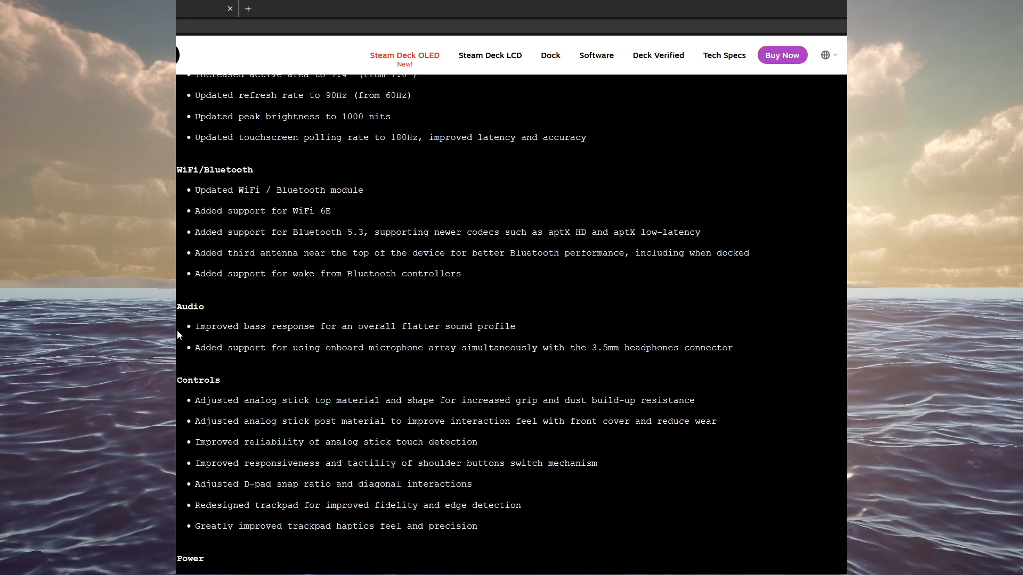
pyautogui.moveTo(300, 330)
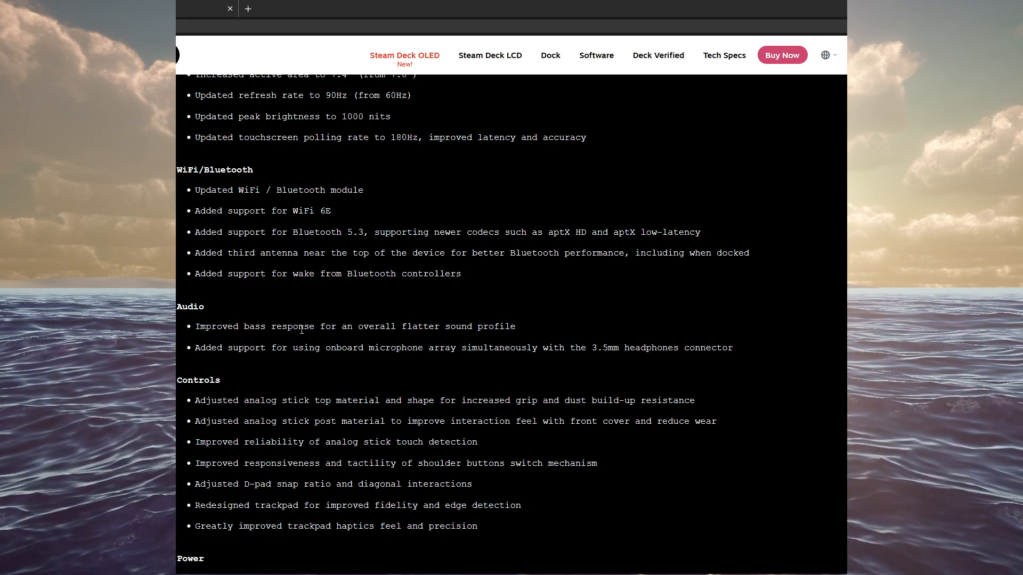
pyautogui.moveTo(470, 330)
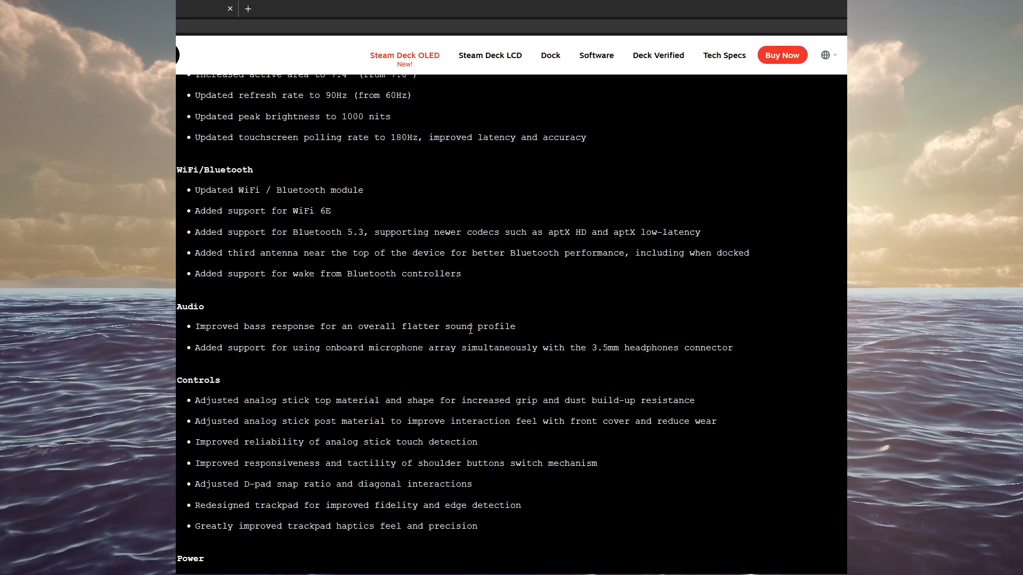
pyautogui.moveTo(277, 364)
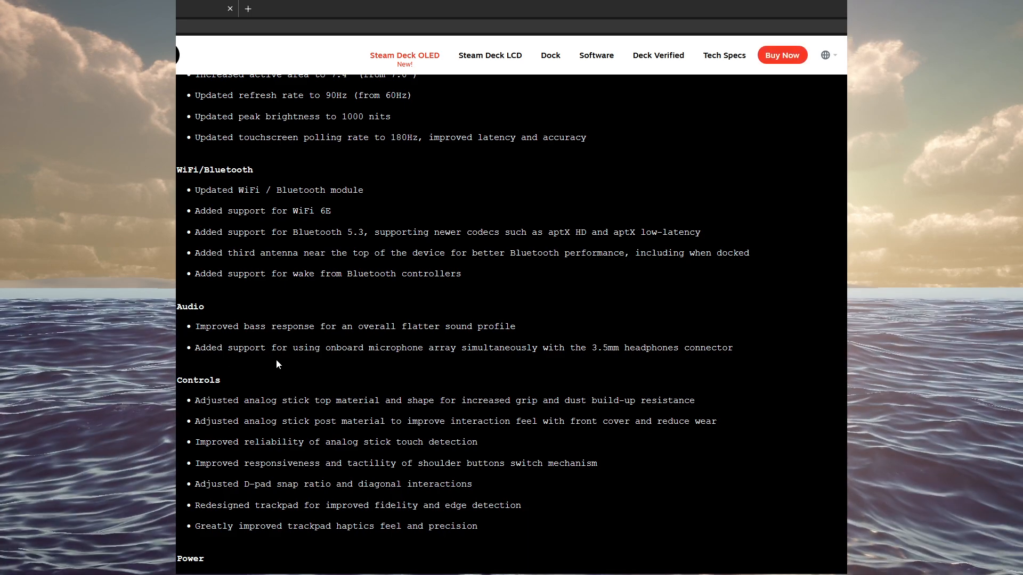
pyautogui.moveTo(554, 363)
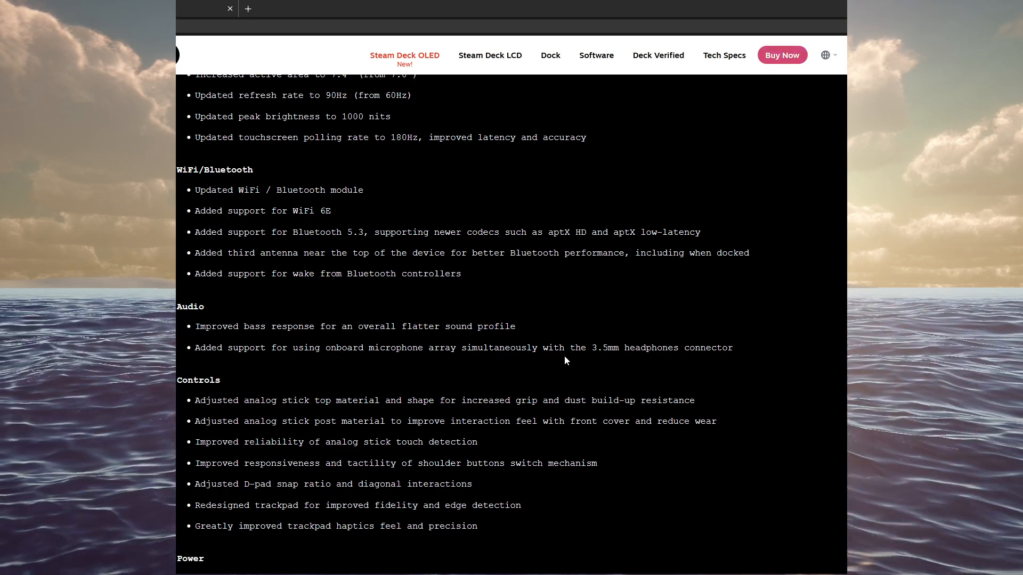
pyautogui.moveTo(750, 352)
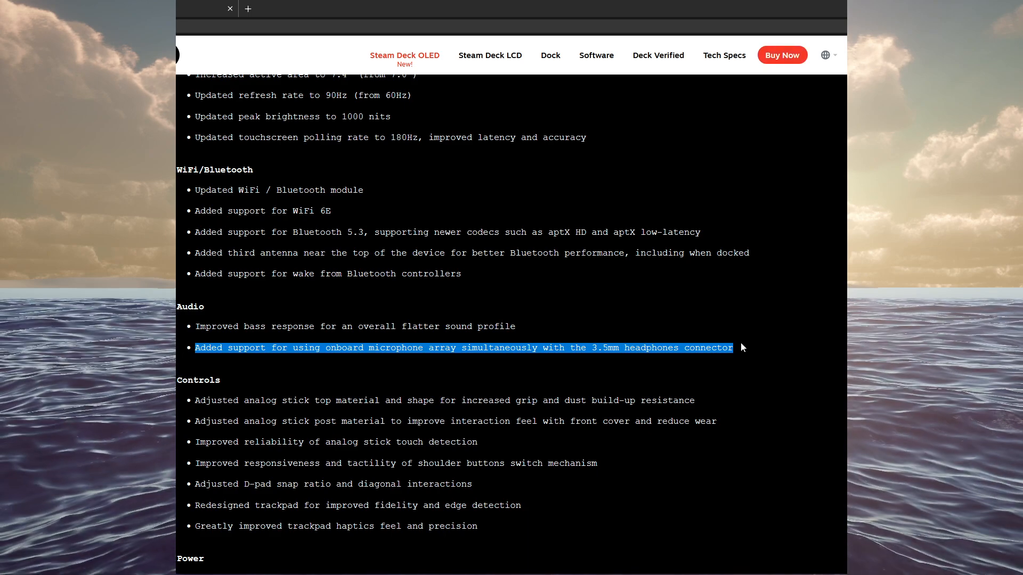
pyautogui.click(740, 348)
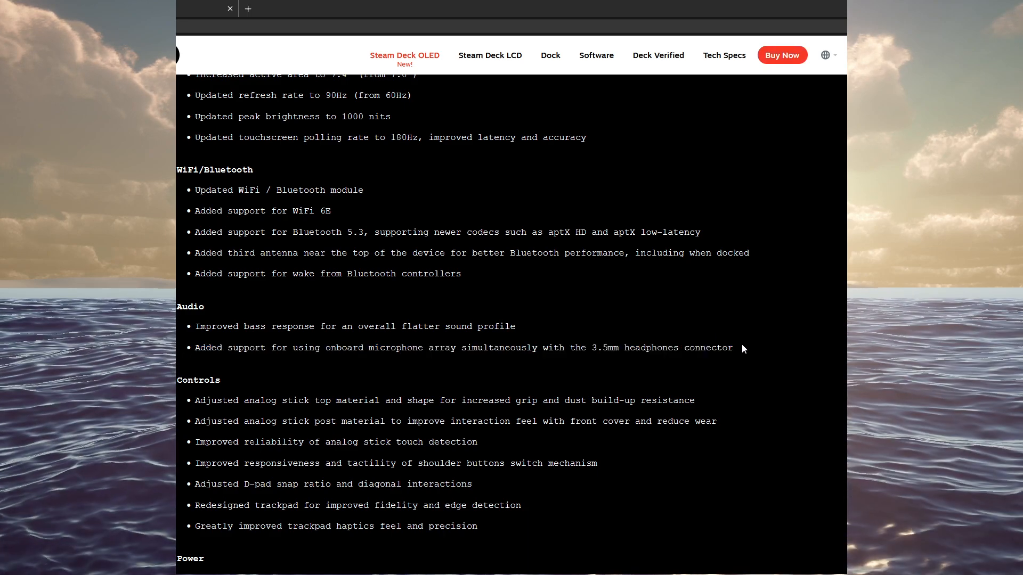
pyautogui.doubleClick(677, 347)
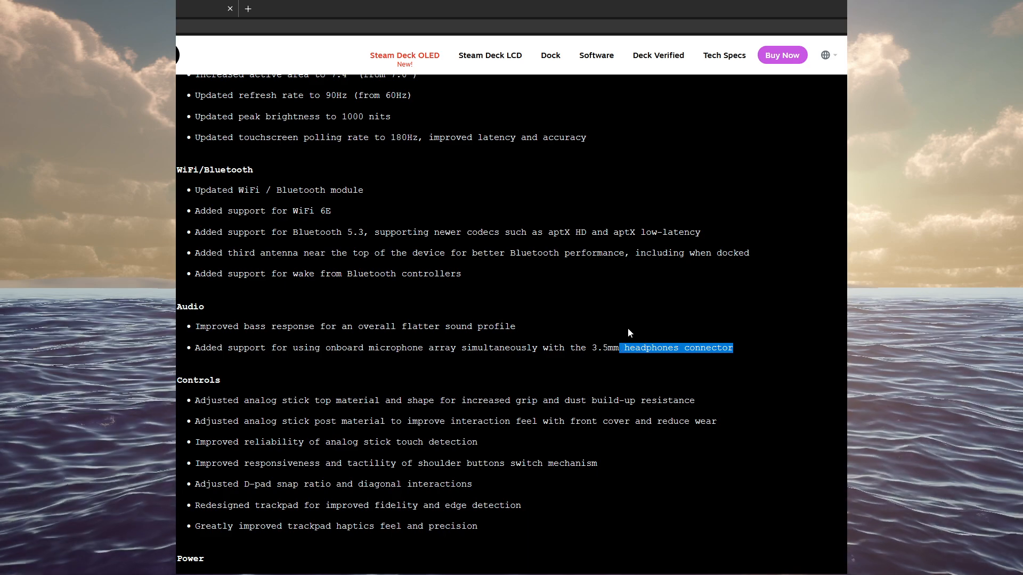
pyautogui.click(329, 395)
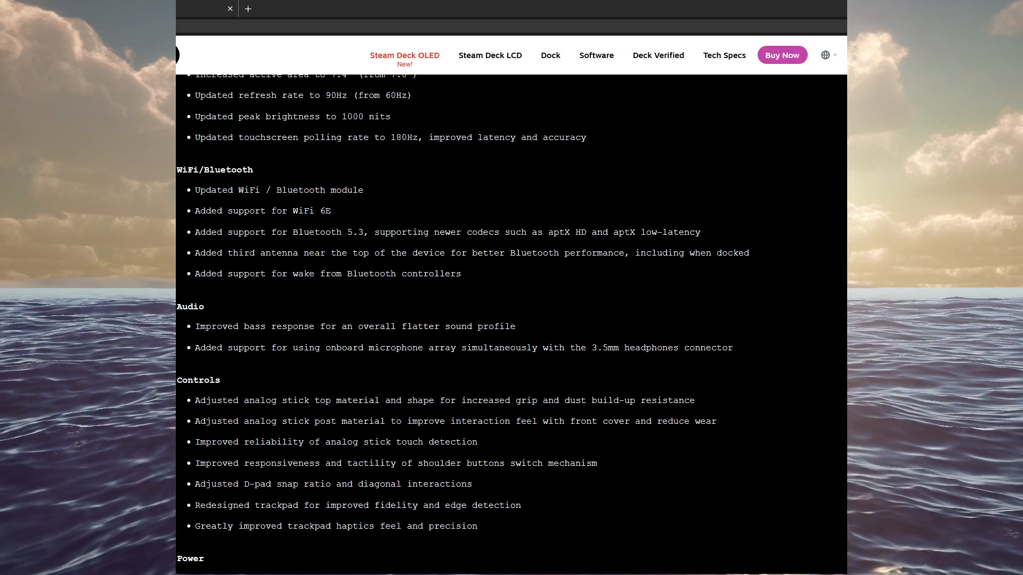
pyautogui.moveTo(499, 401)
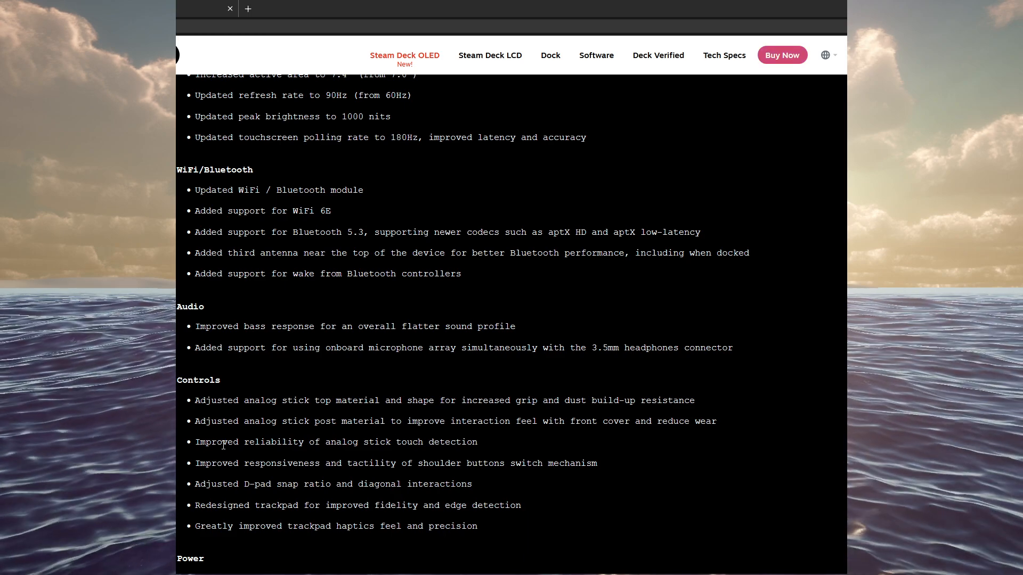
pyautogui.moveTo(270, 460)
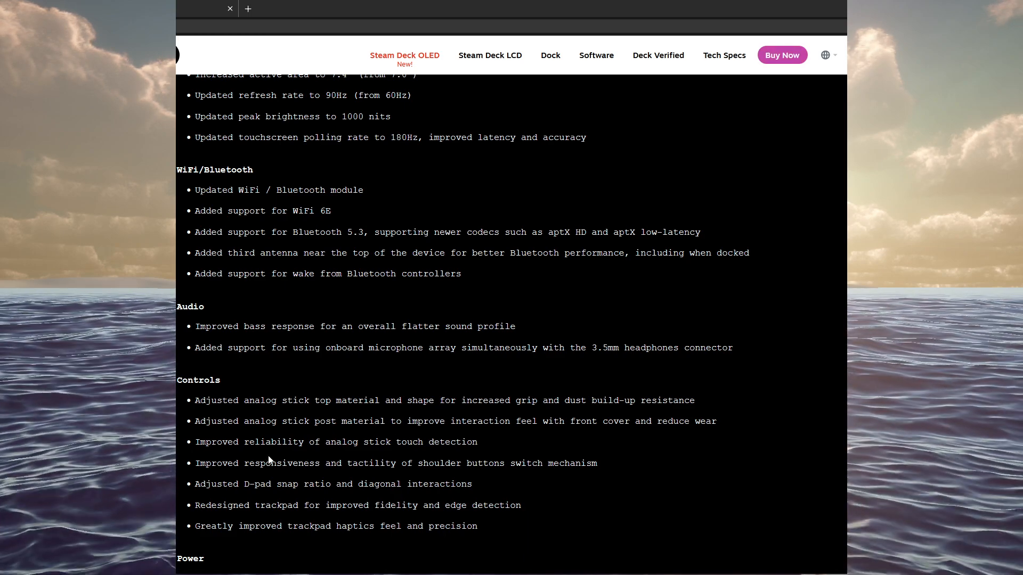
pyautogui.moveTo(335, 468)
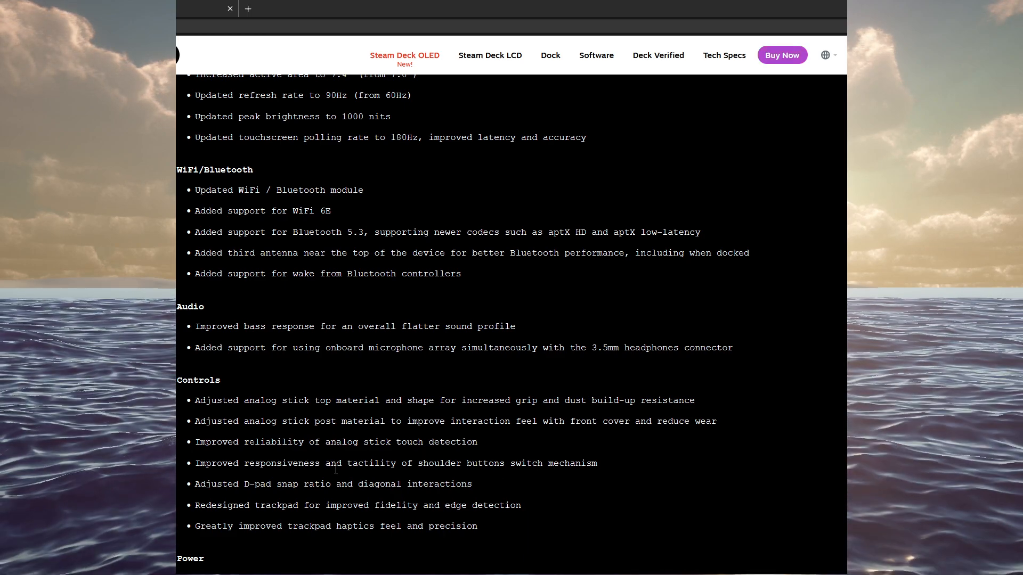
pyautogui.moveTo(187, 465)
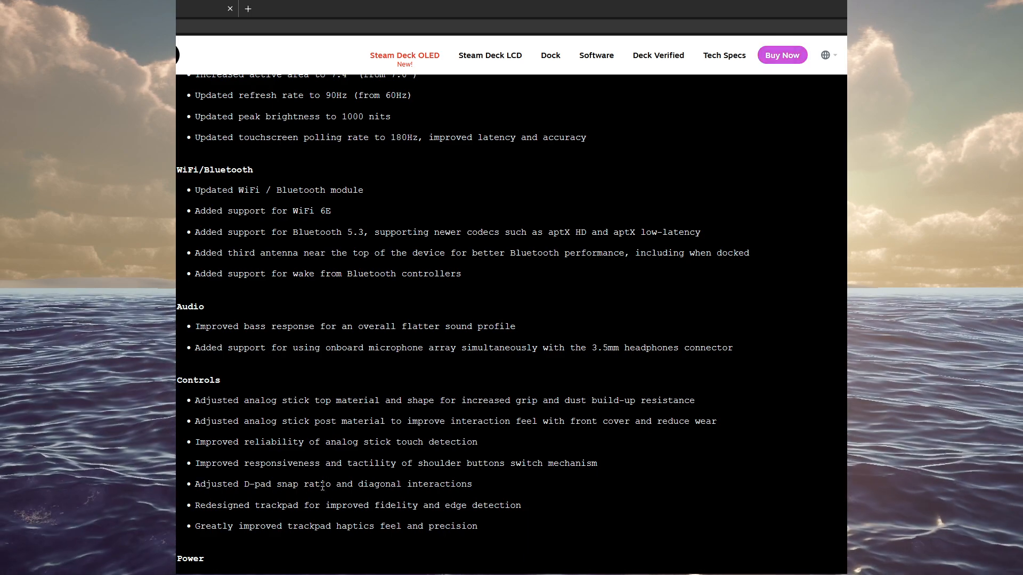
pyautogui.moveTo(238, 483)
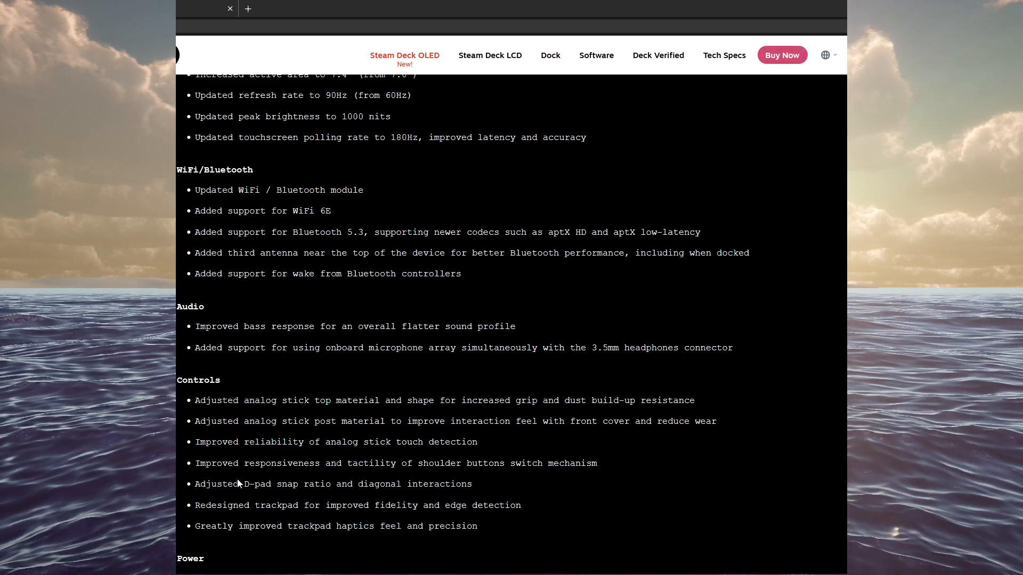
pyautogui.scroll(-3)
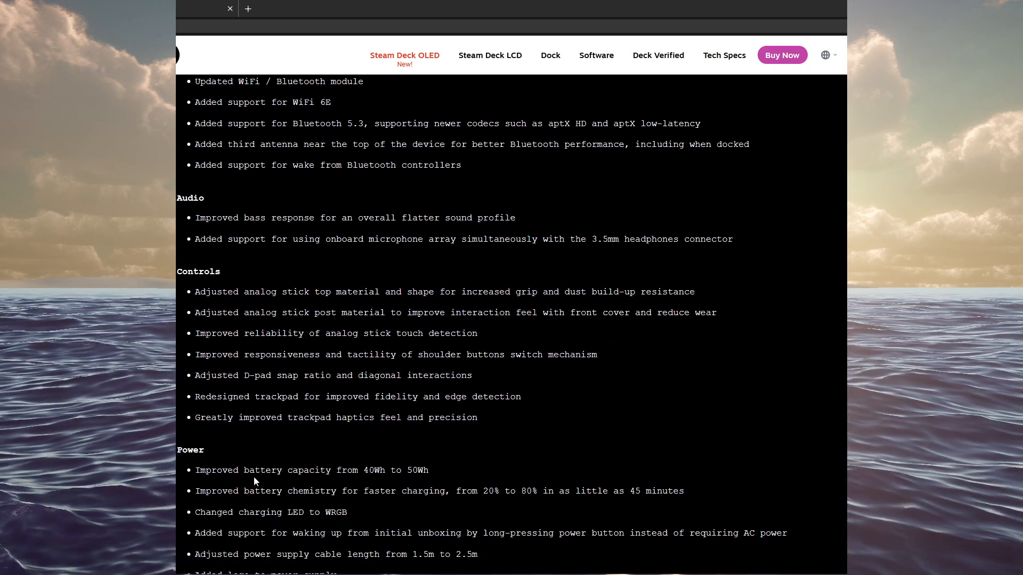
pyautogui.scroll(-3)
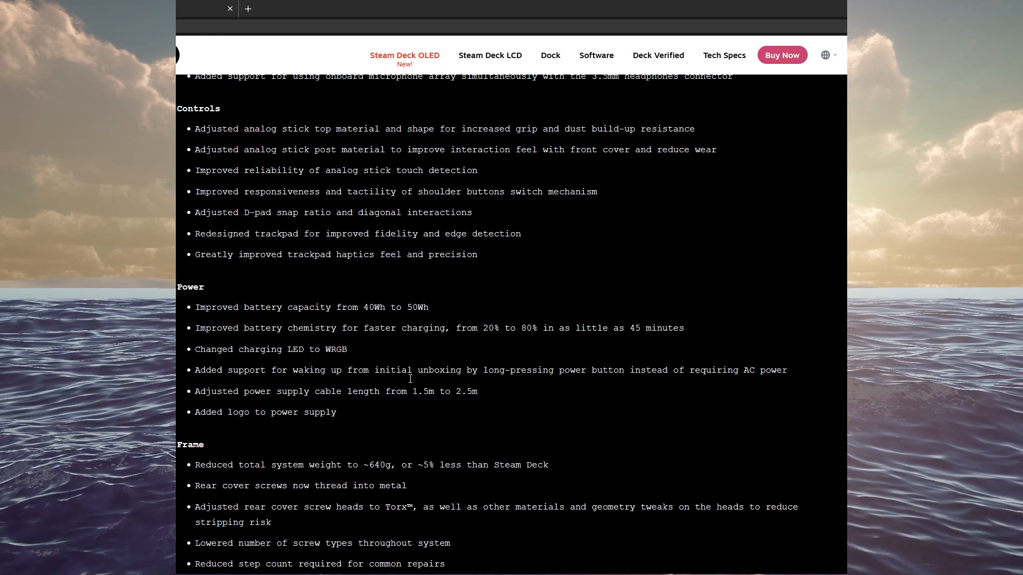
pyautogui.scroll(-3)
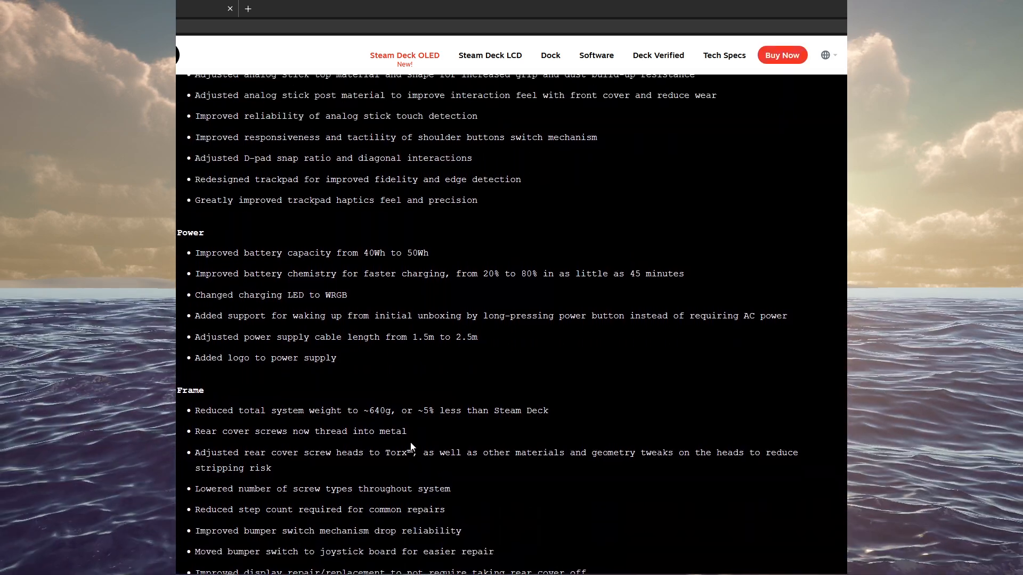
pyautogui.scroll(3)
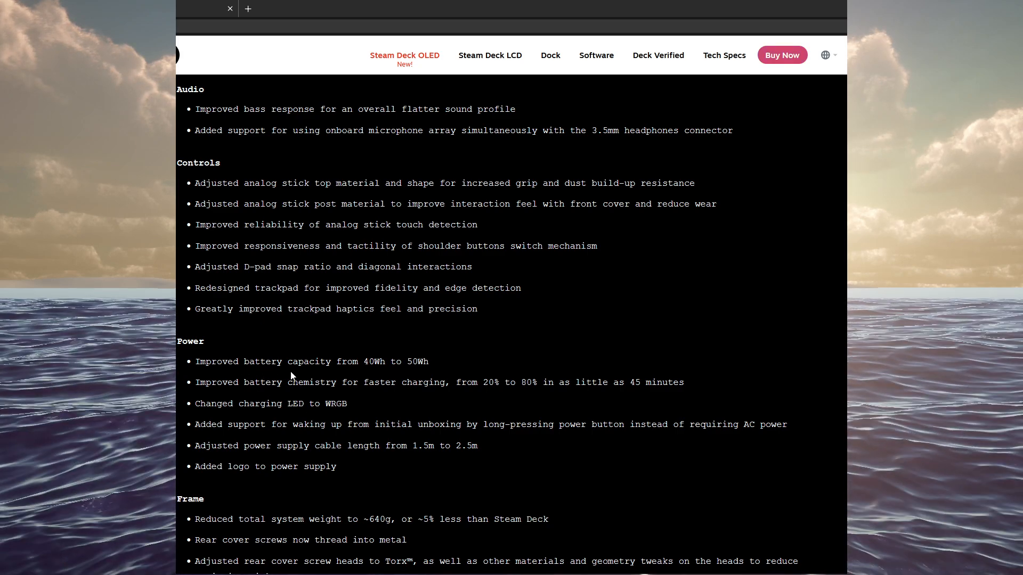
pyautogui.moveTo(443, 367)
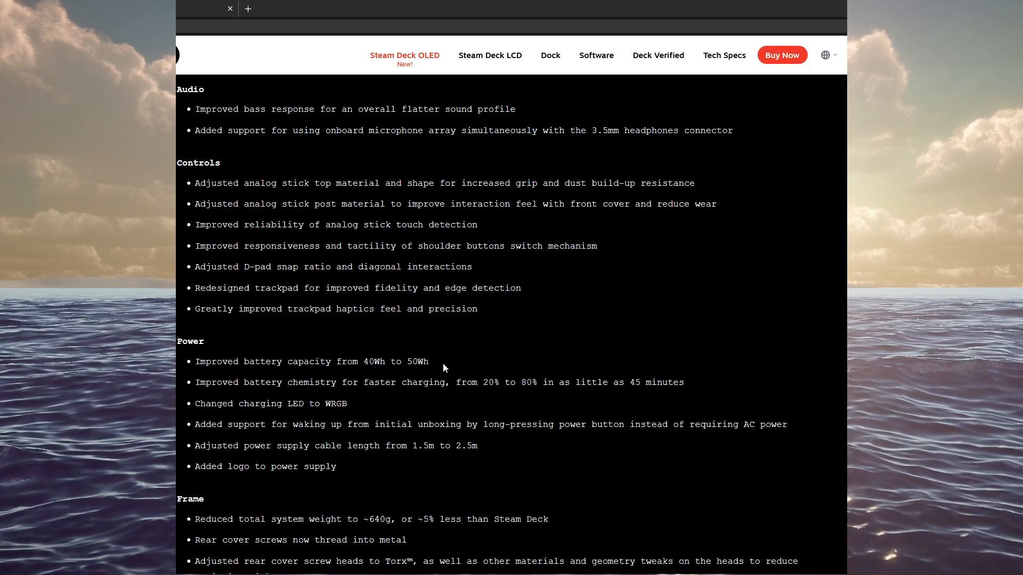
pyautogui.moveTo(243, 421)
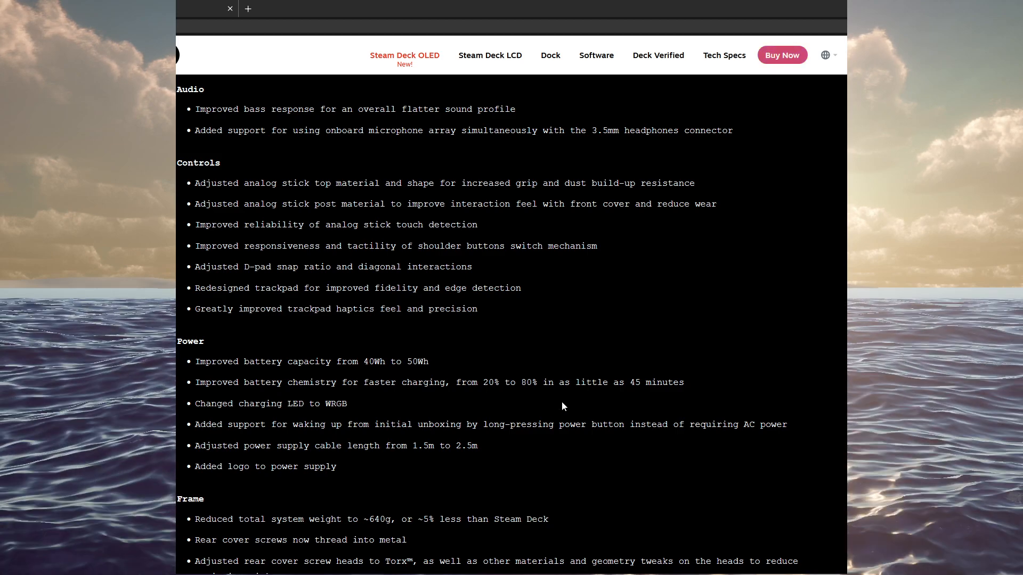
pyautogui.moveTo(427, 398)
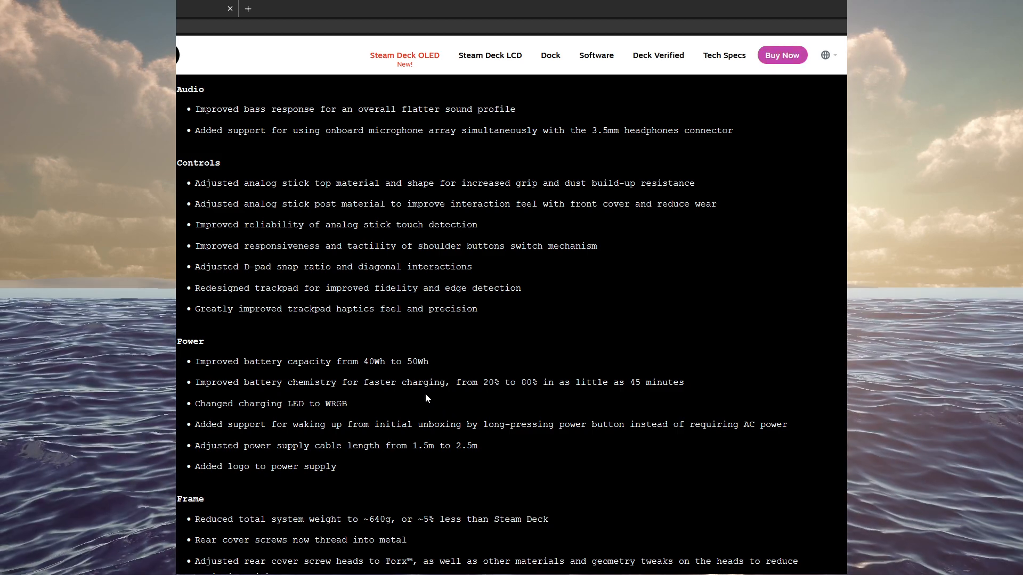
pyautogui.moveTo(407, 397)
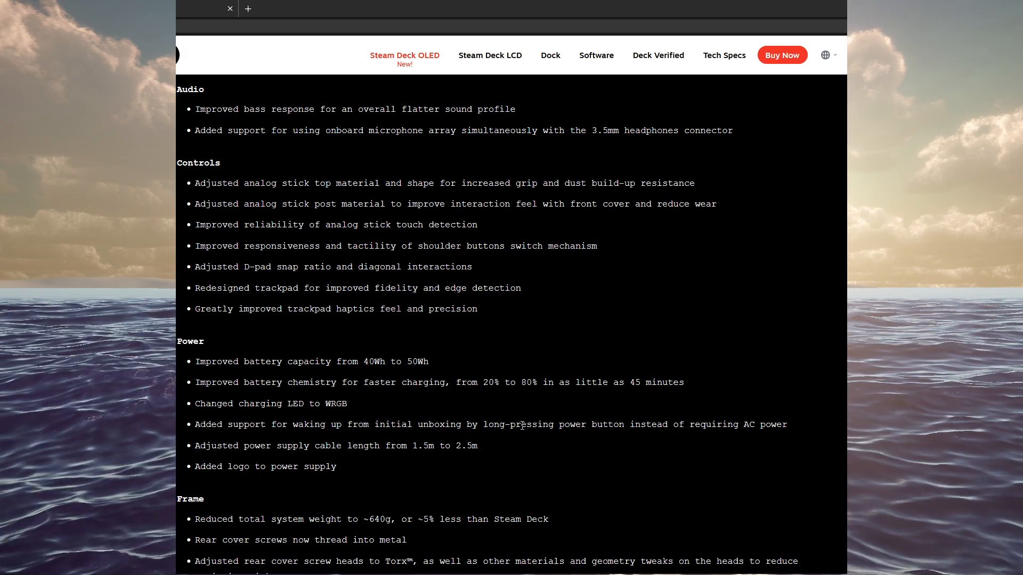
pyautogui.moveTo(786, 428)
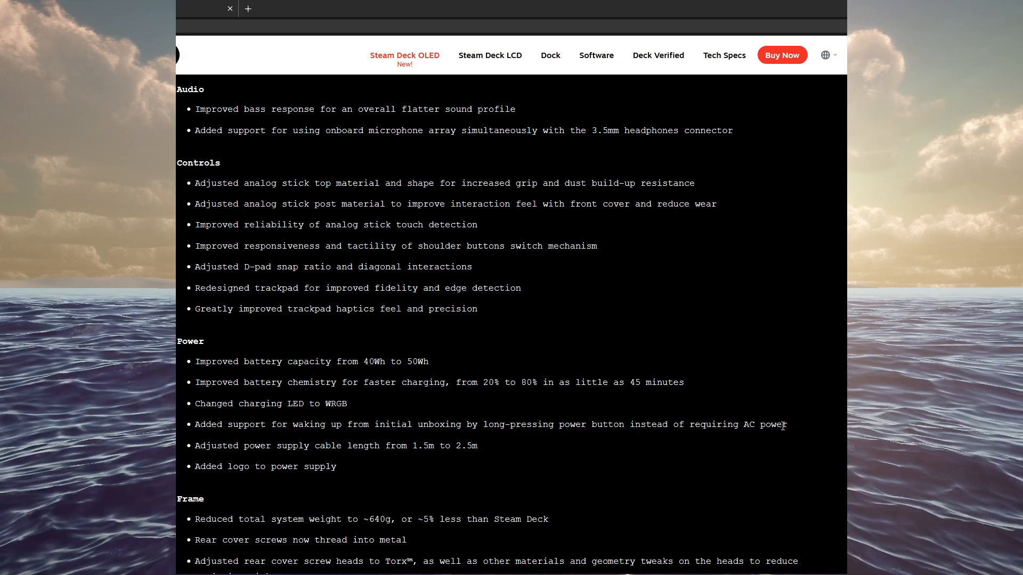
pyautogui.moveTo(741, 421)
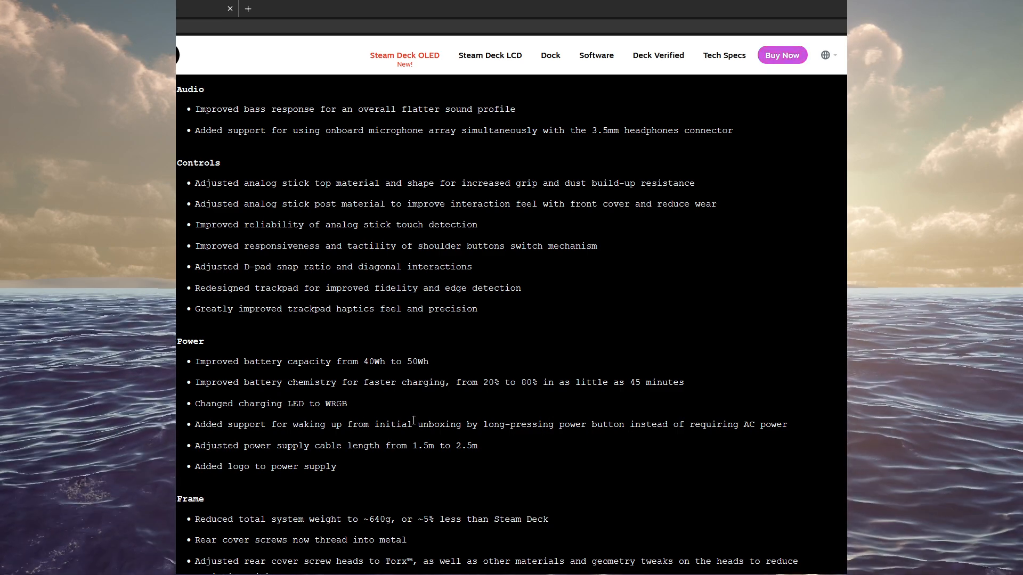
pyautogui.moveTo(273, 459)
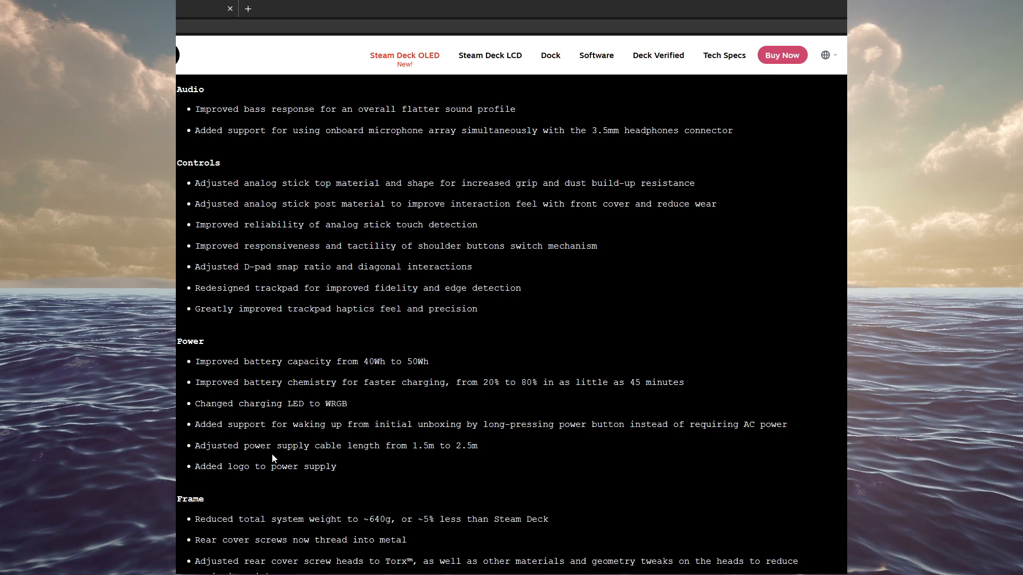
pyautogui.moveTo(394, 460)
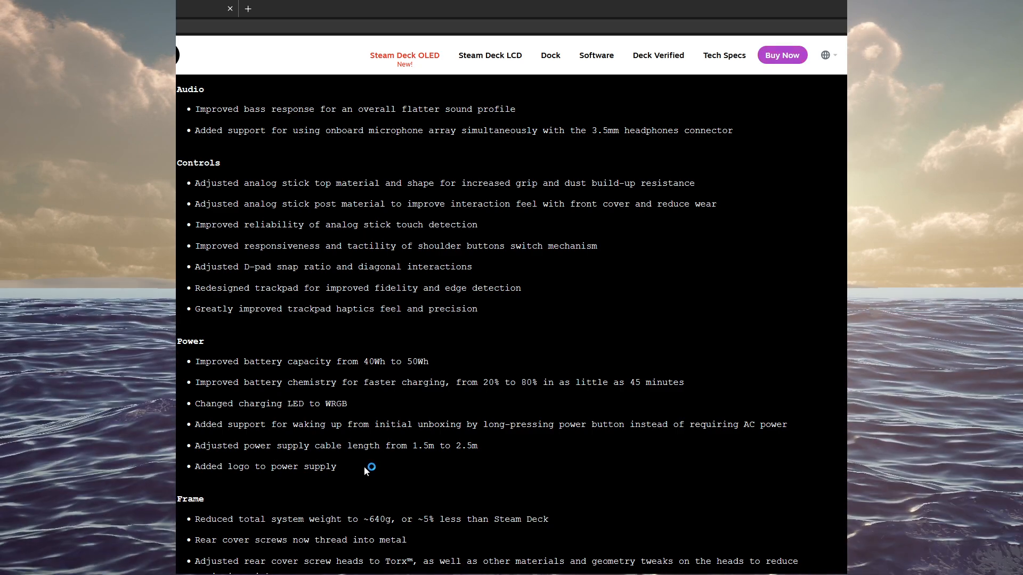
# Scroll to the Frame and Software changes, clearing the highlight on the repair bullets.
pyautogui.scroll(-3)
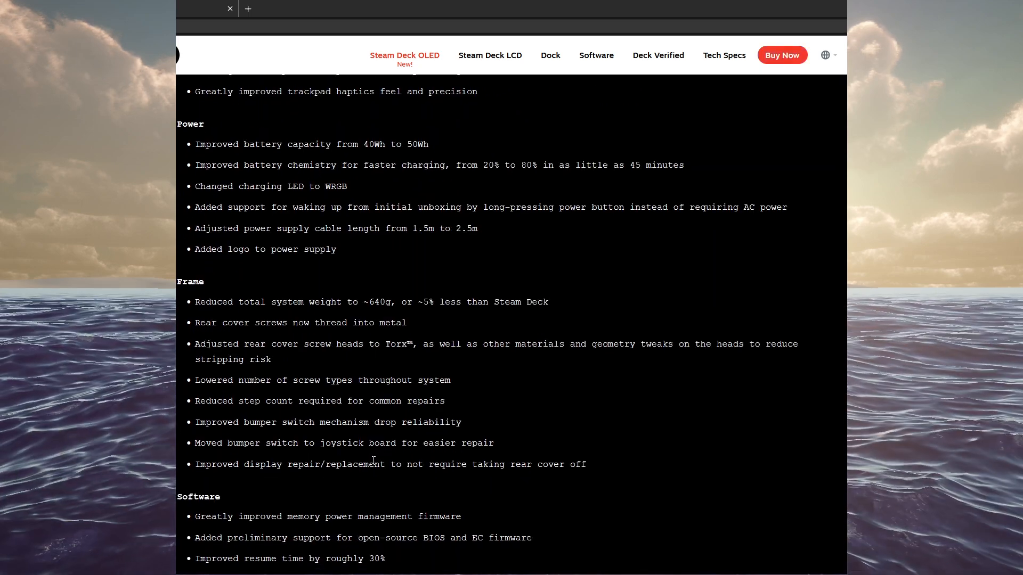
pyautogui.moveTo(357, 299)
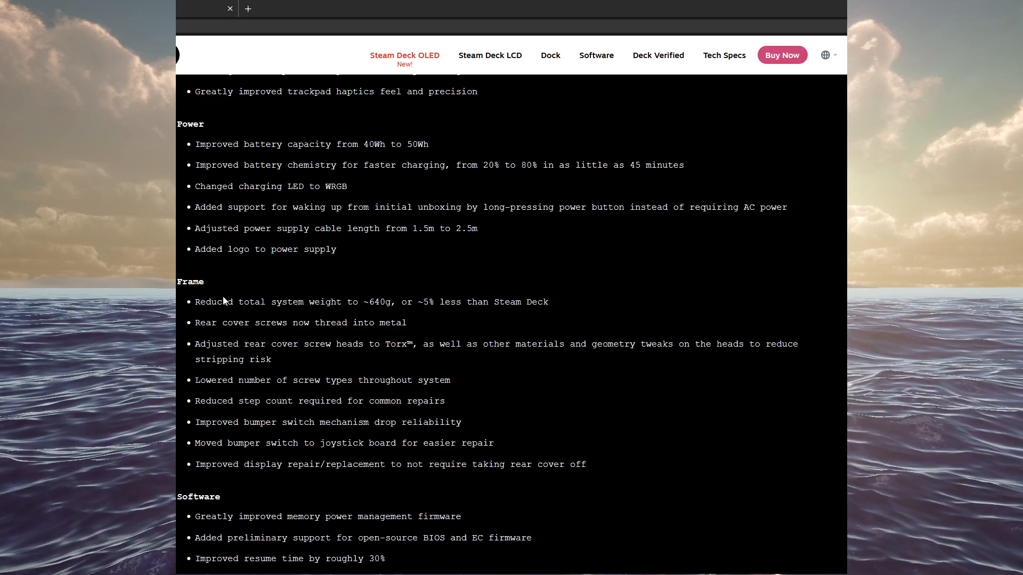
pyautogui.moveTo(220, 326)
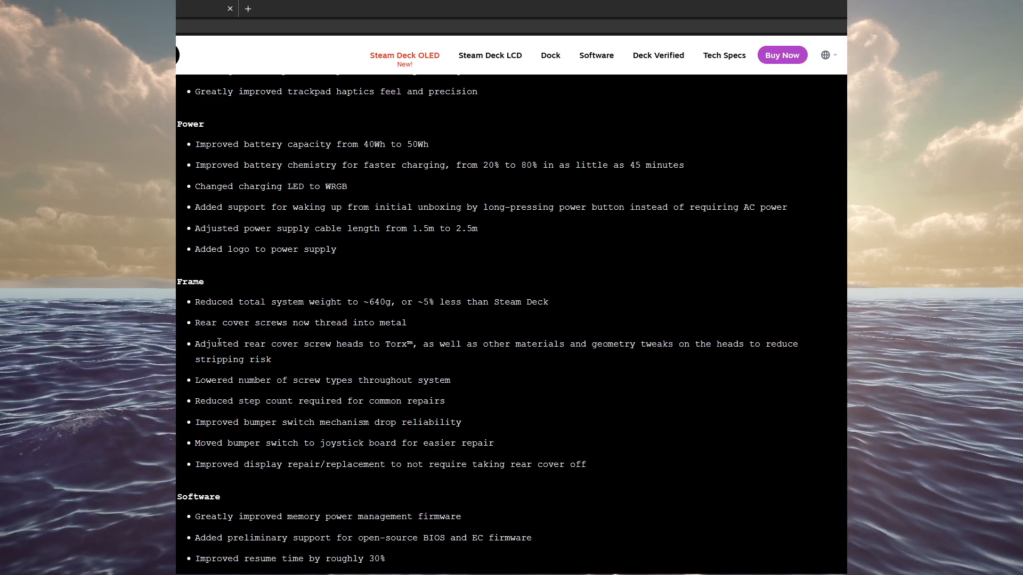
pyautogui.moveTo(511, 372)
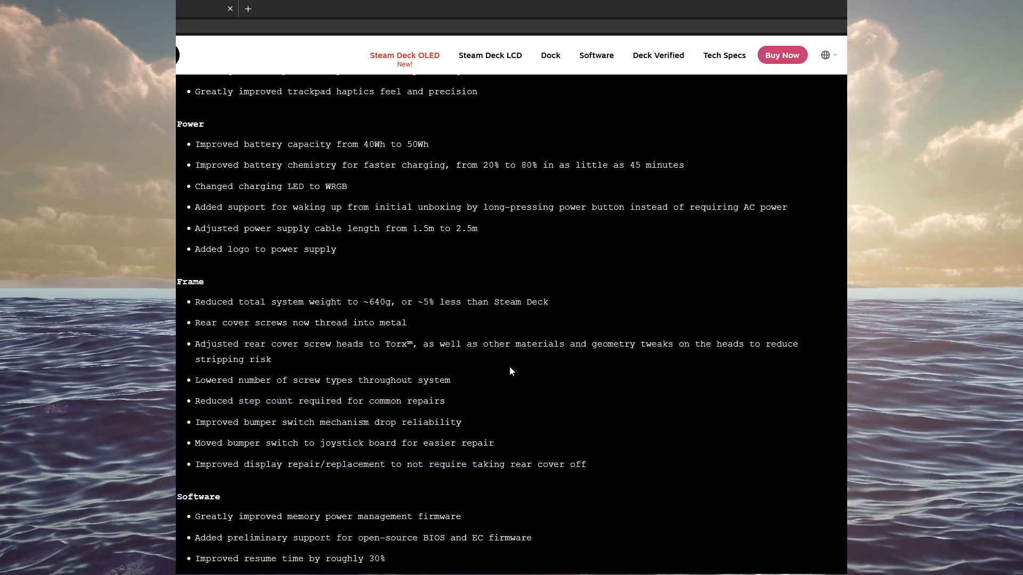
pyautogui.moveTo(791, 349)
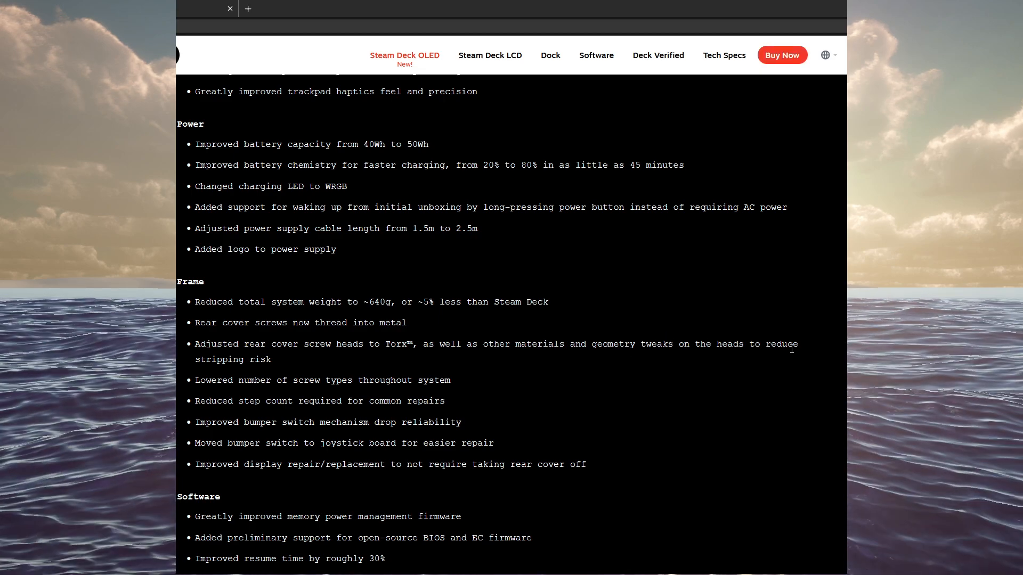
pyautogui.moveTo(294, 412)
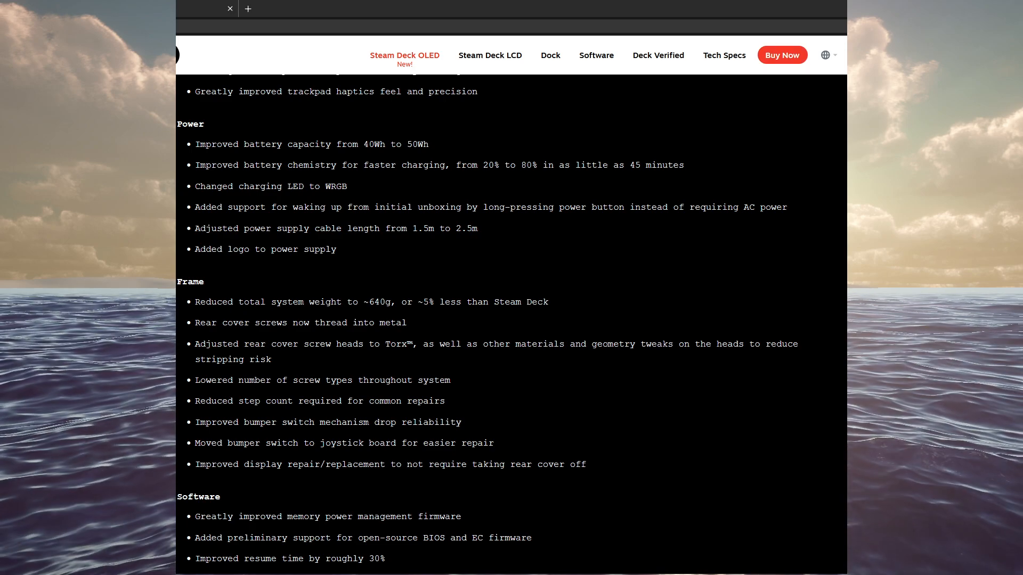
pyautogui.moveTo(357, 478)
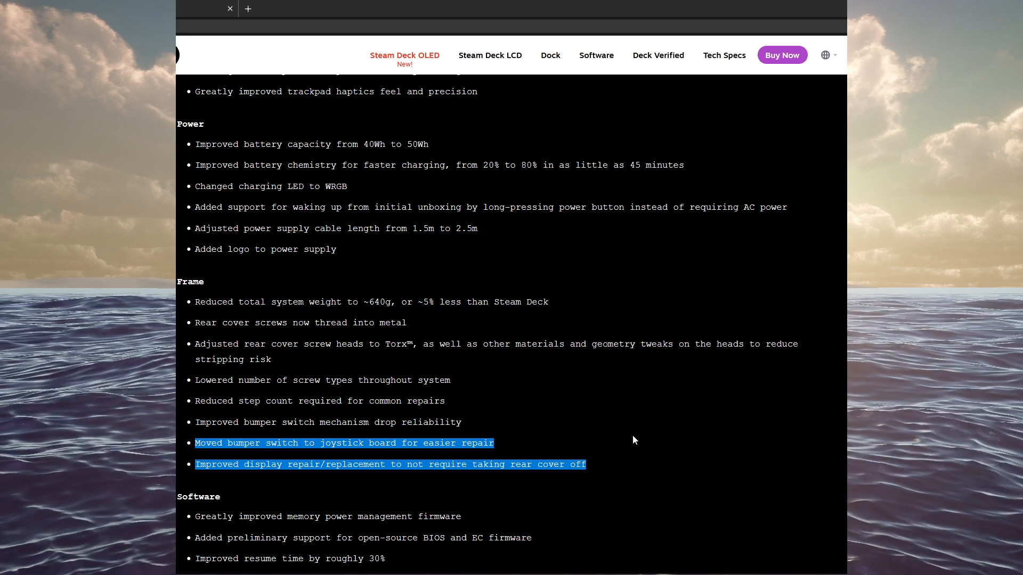
pyautogui.click(620, 438)
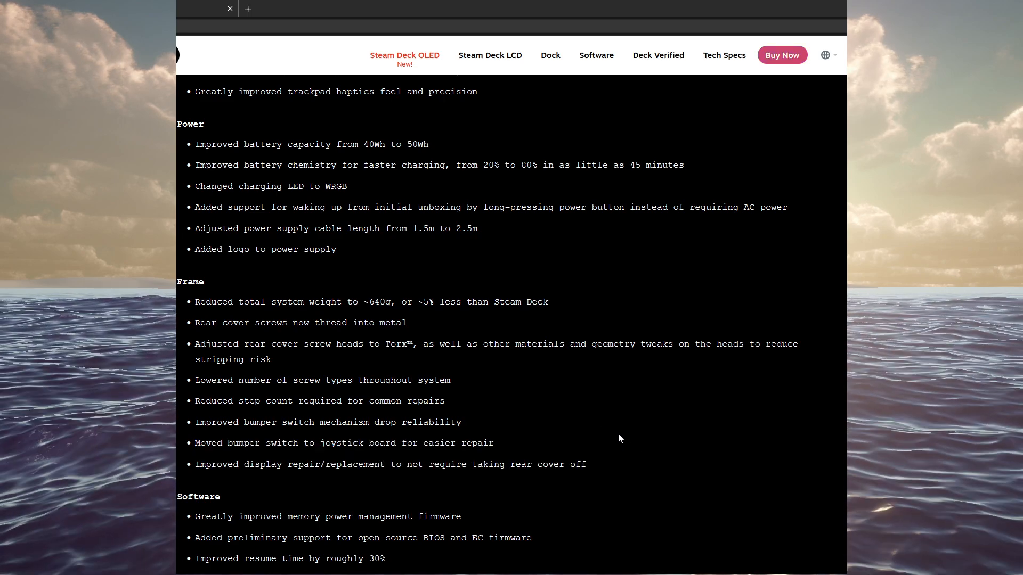
pyautogui.moveTo(630, 446)
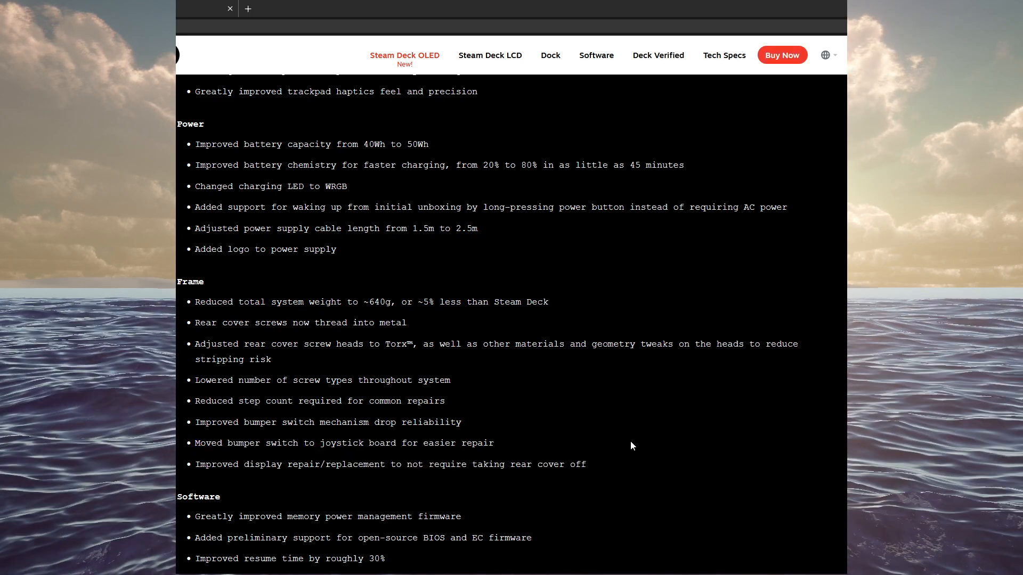
pyautogui.scroll(-3)
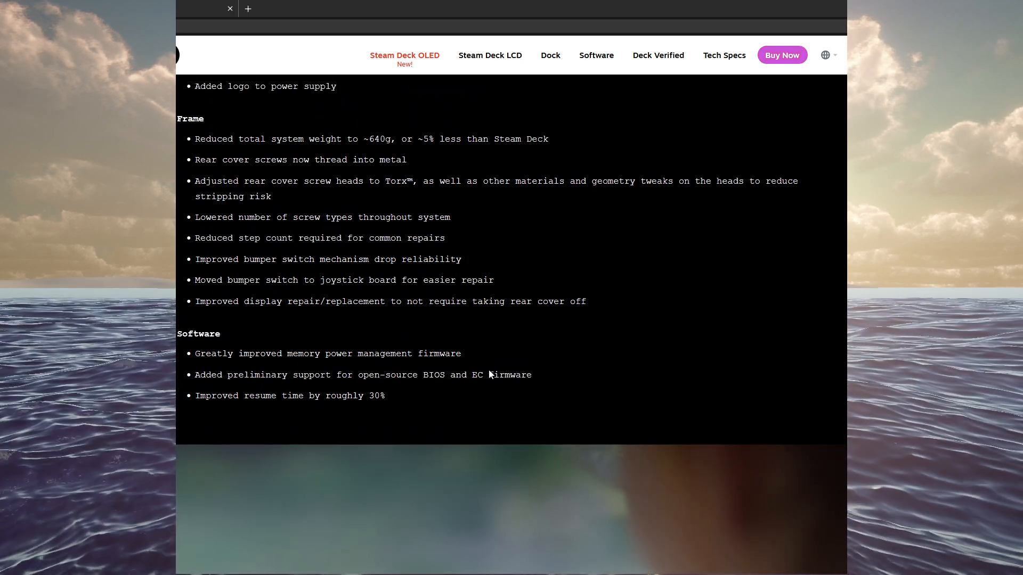
pyautogui.moveTo(275, 326)
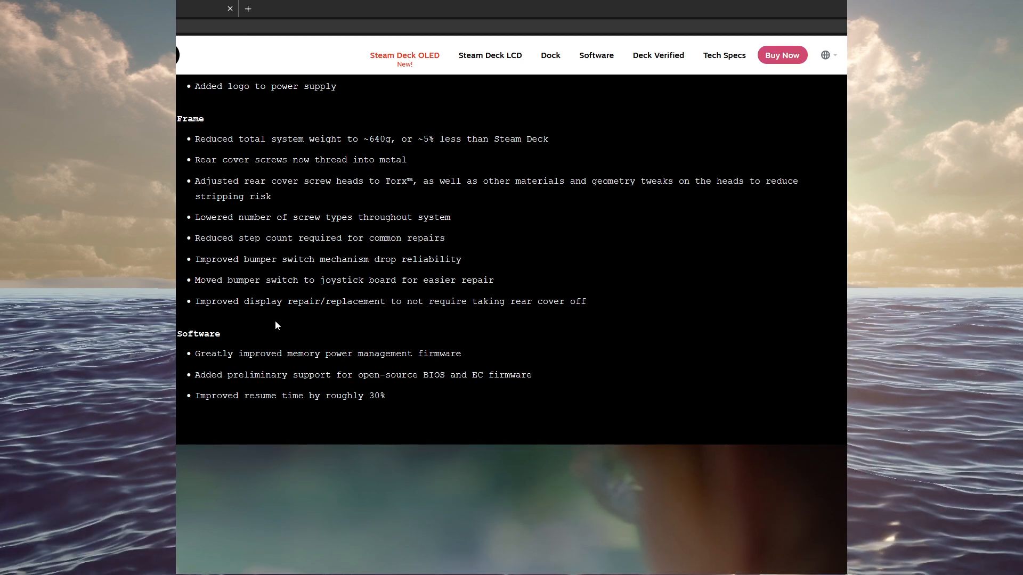
pyautogui.moveTo(603, 302)
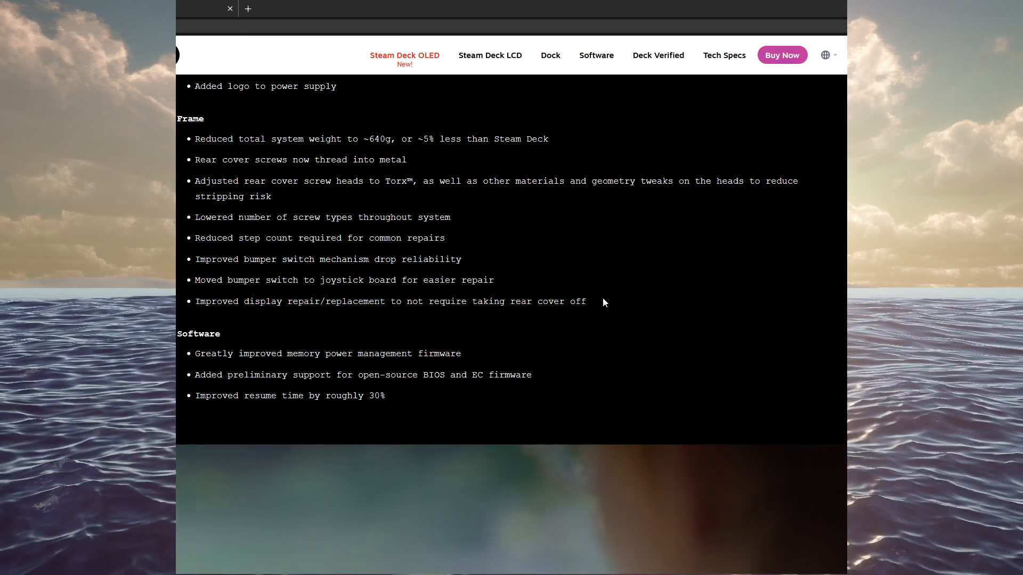
pyautogui.moveTo(474, 261)
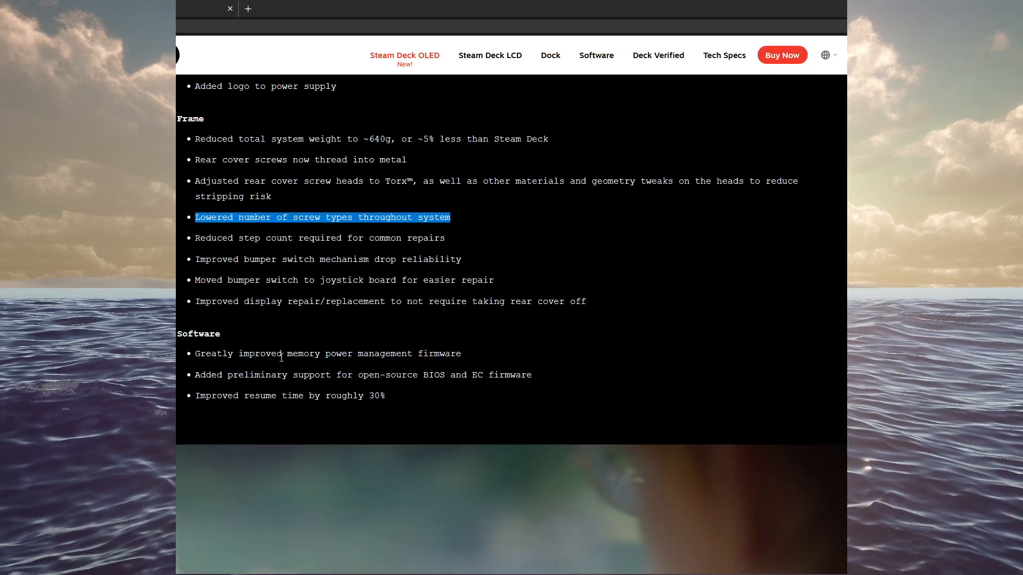
pyautogui.moveTo(249, 386)
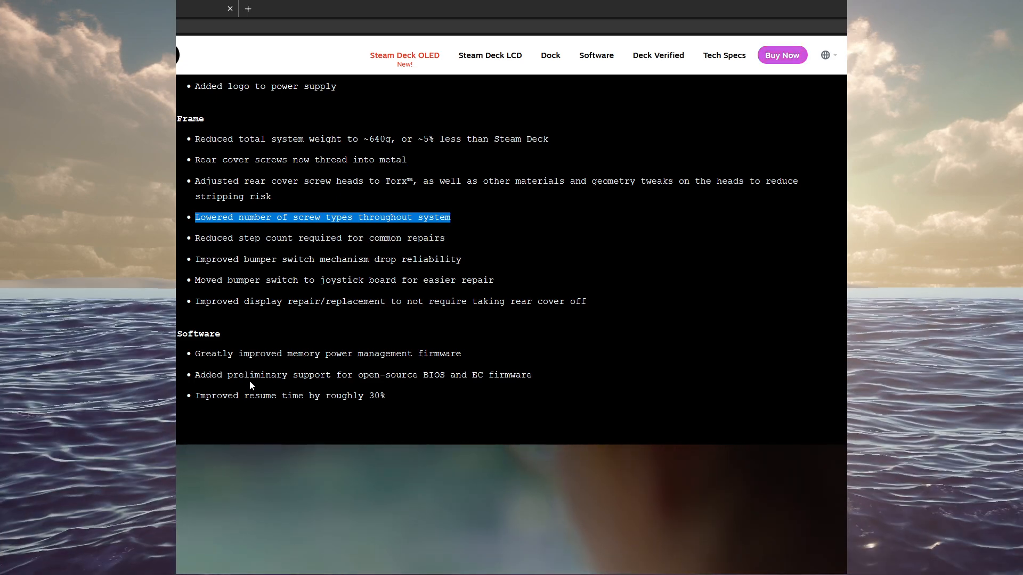
pyautogui.moveTo(207, 395)
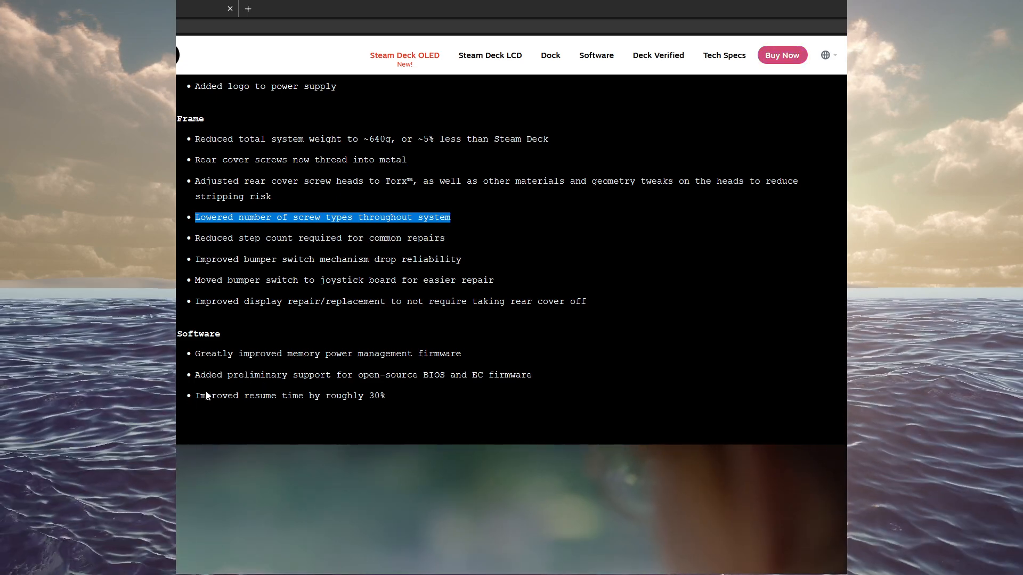
pyautogui.moveTo(501, 371)
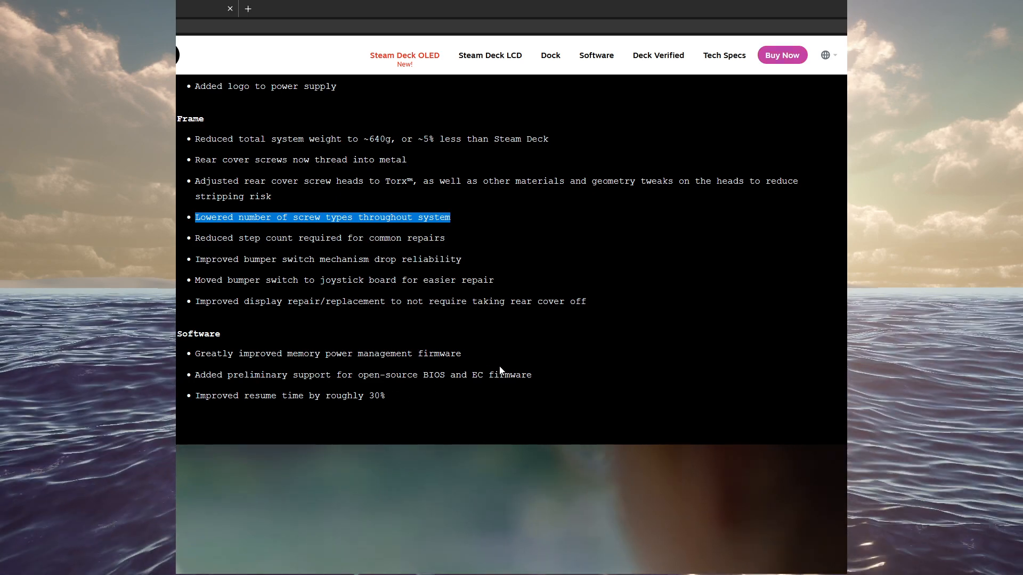
pyautogui.moveTo(220, 424)
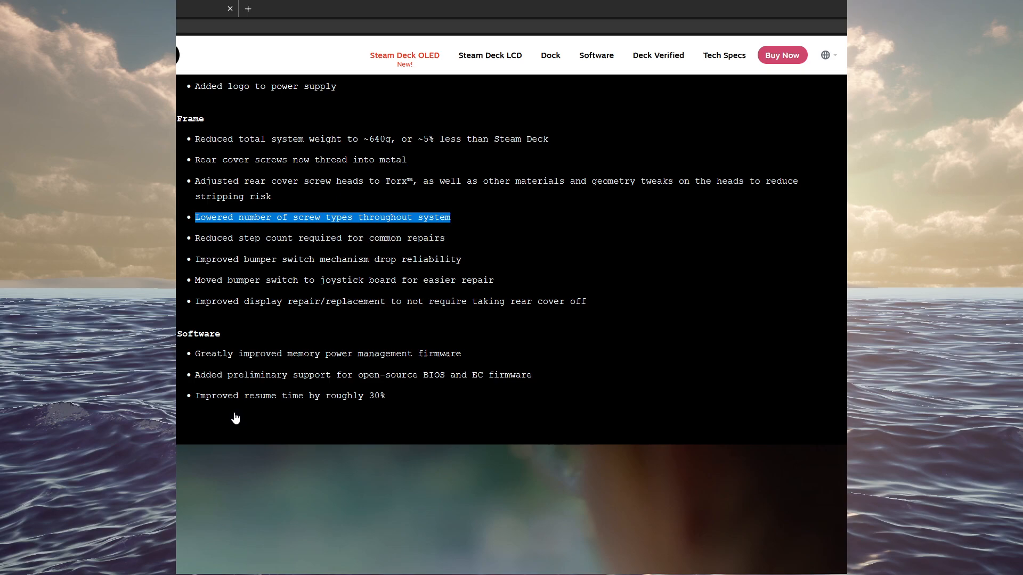
pyautogui.moveTo(202, 376)
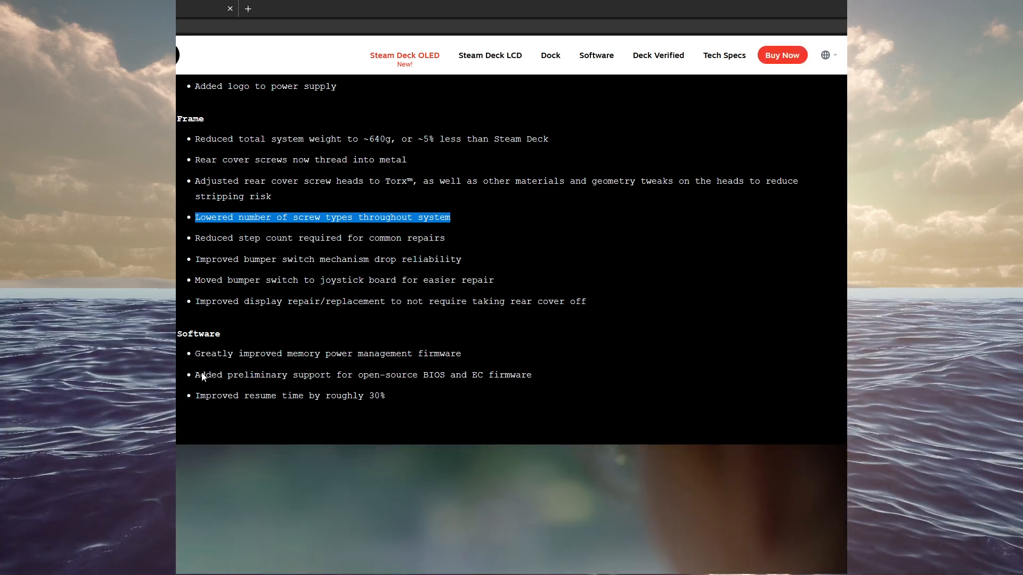
pyautogui.moveTo(548, 379)
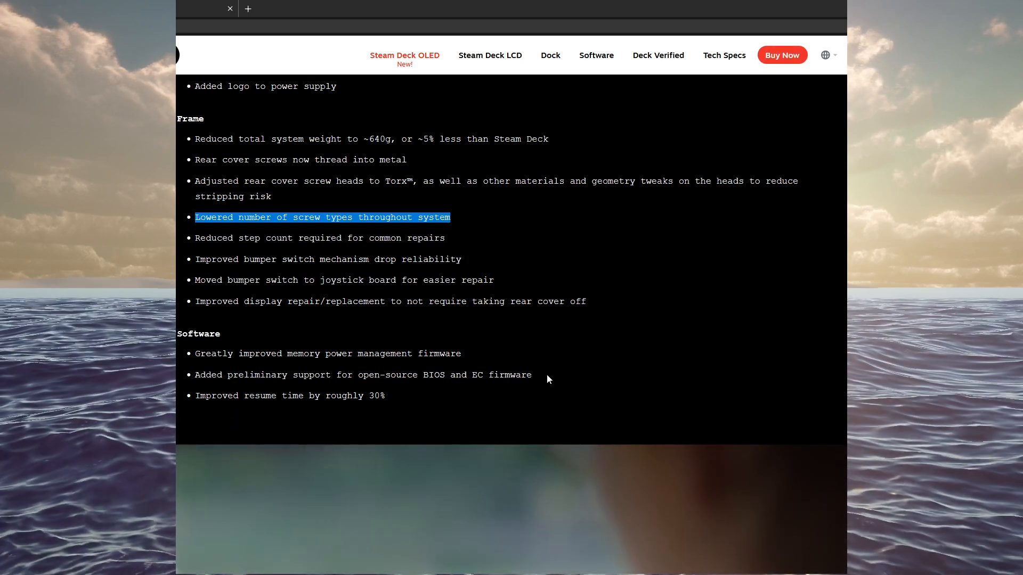
pyautogui.moveTo(194, 374)
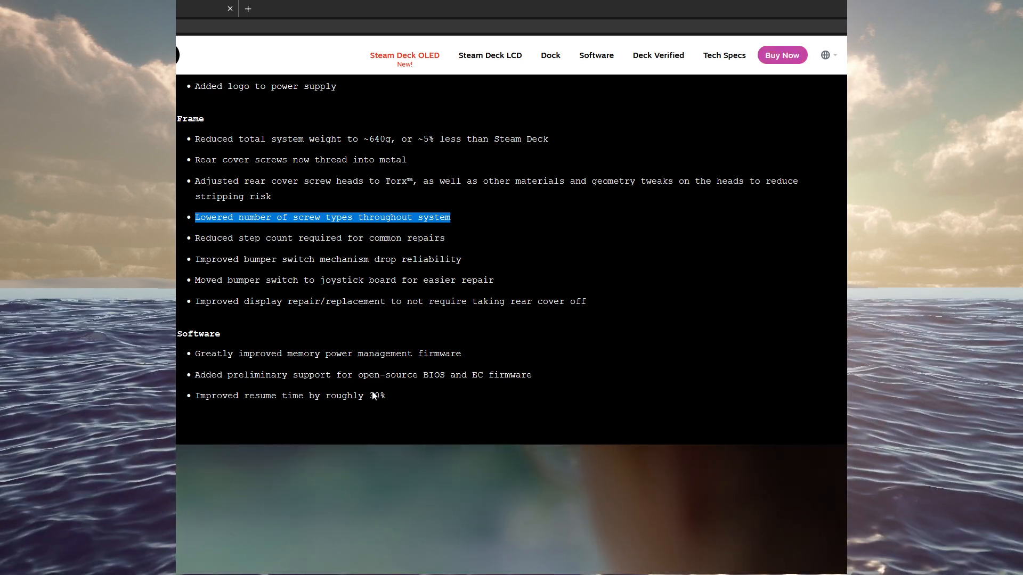
pyautogui.moveTo(238, 376)
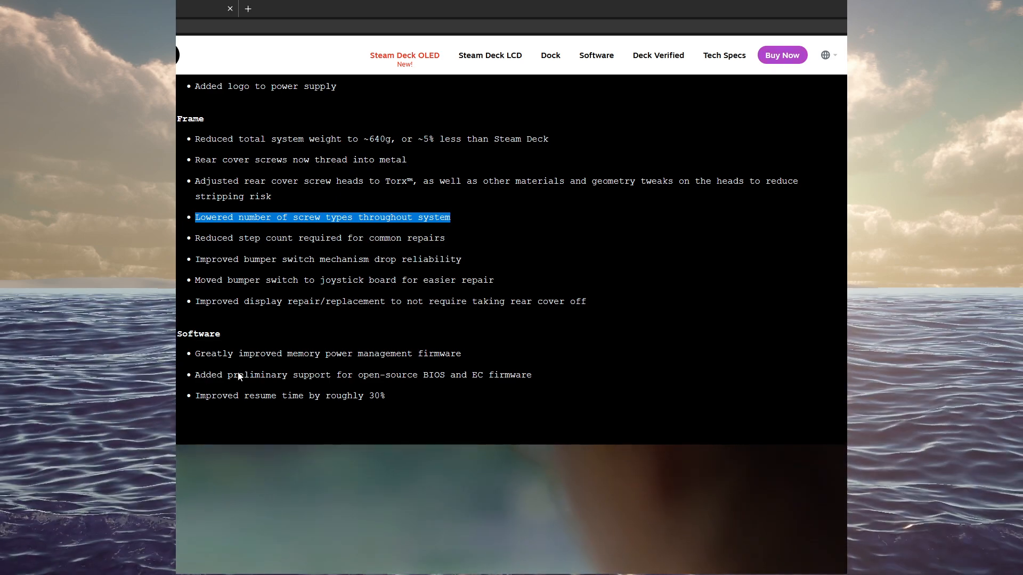
pyautogui.moveTo(502, 382)
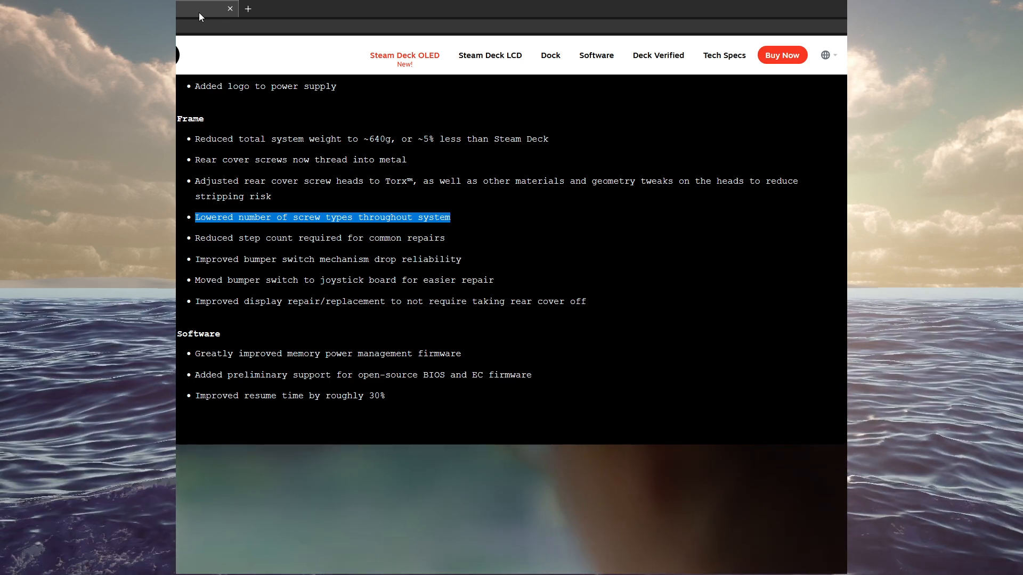
# Switch to the tab with the OLED vs LCD tech specs comparison, starting at Speeds and Feeds.
pyautogui.click(723, 54)
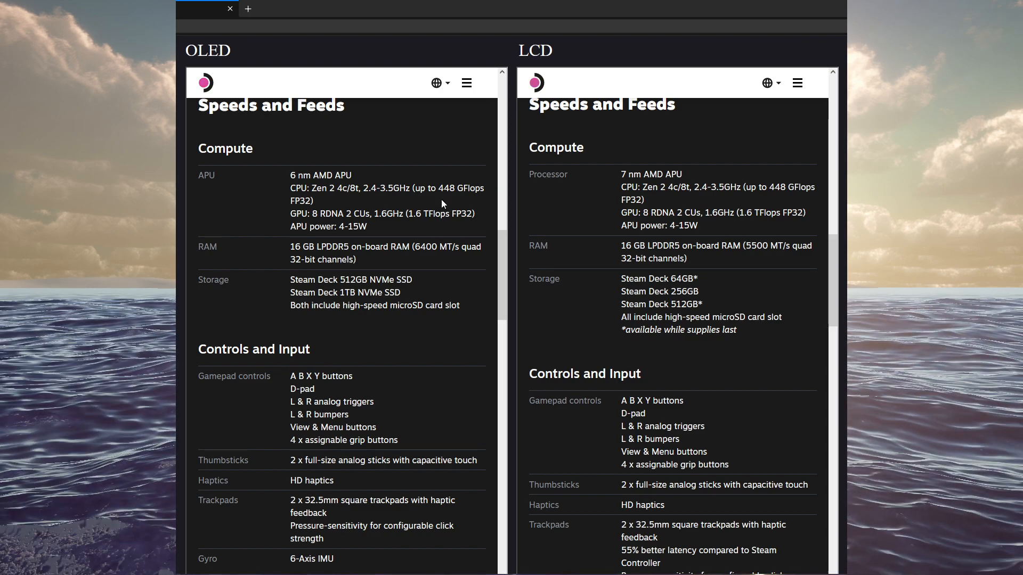
pyautogui.moveTo(520, 199)
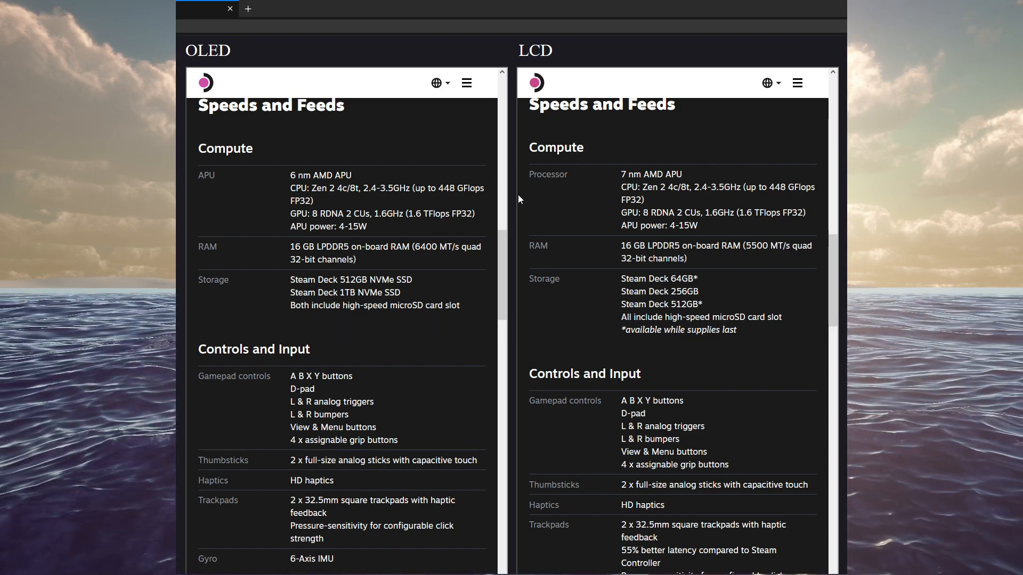
pyautogui.moveTo(448, 267)
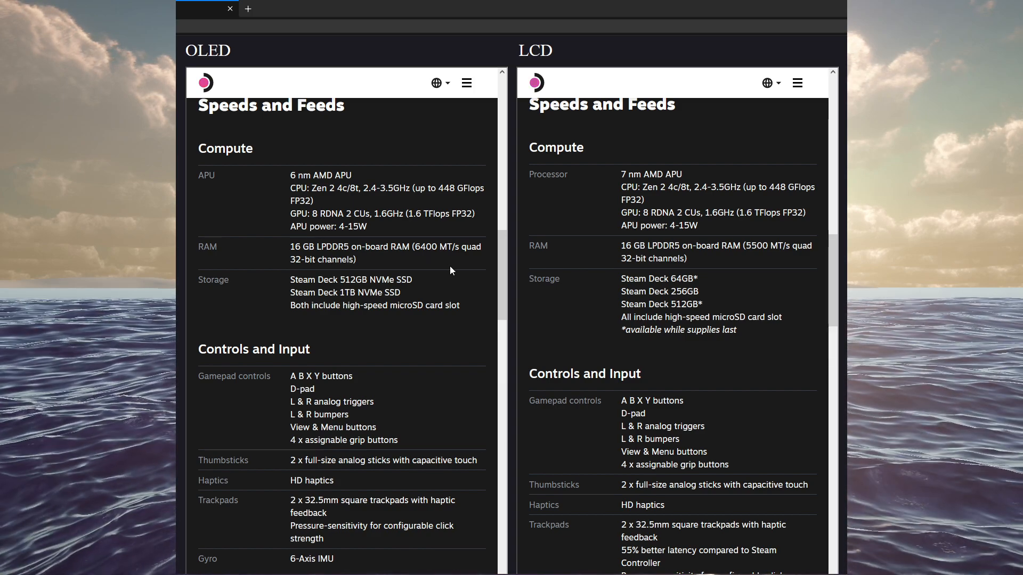
pyautogui.moveTo(661, 315)
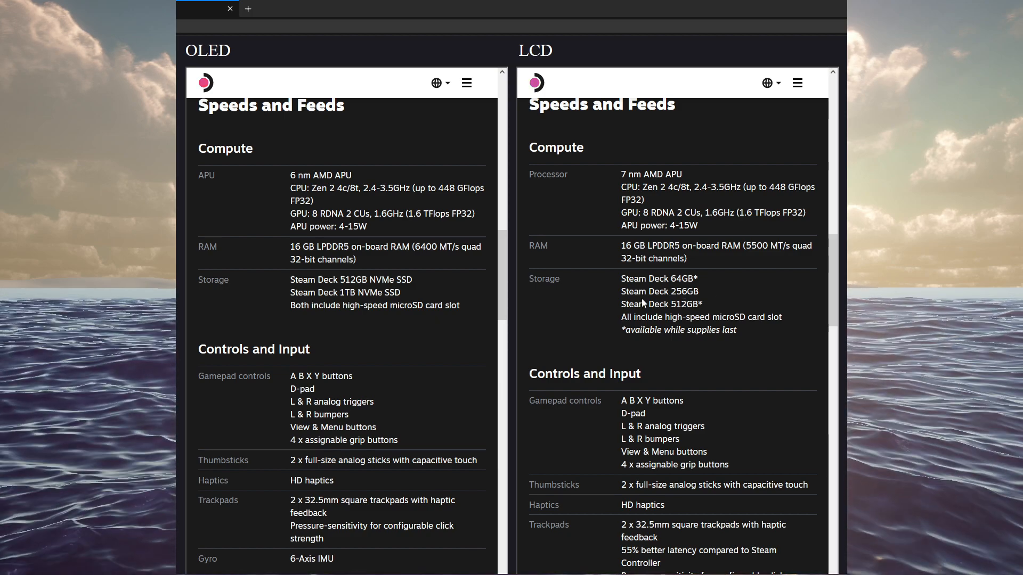
pyautogui.moveTo(709, 292)
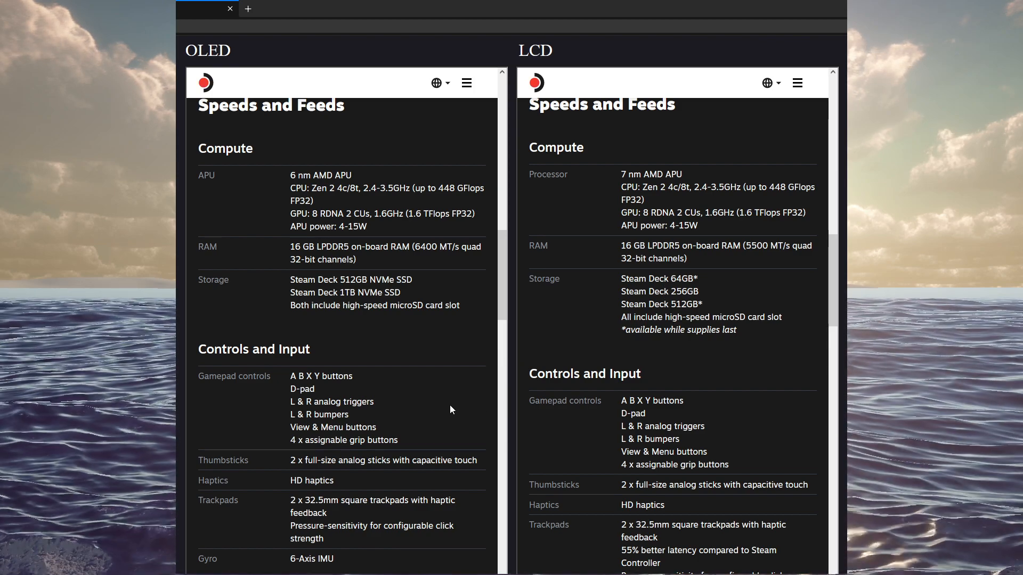
# Scroll both spec columns to their full Display sections.
pyautogui.scroll(-3)
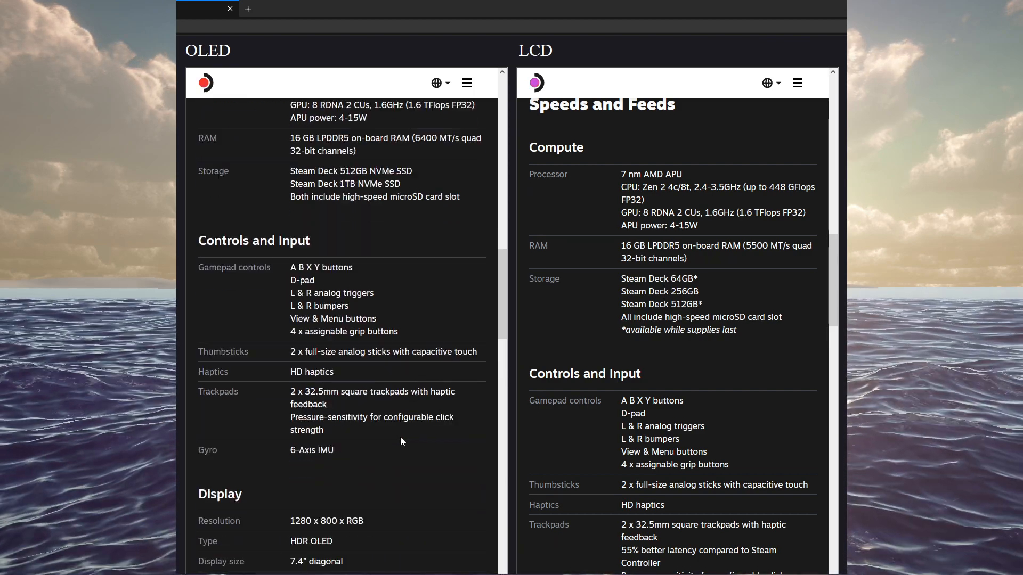
pyautogui.scroll(-3)
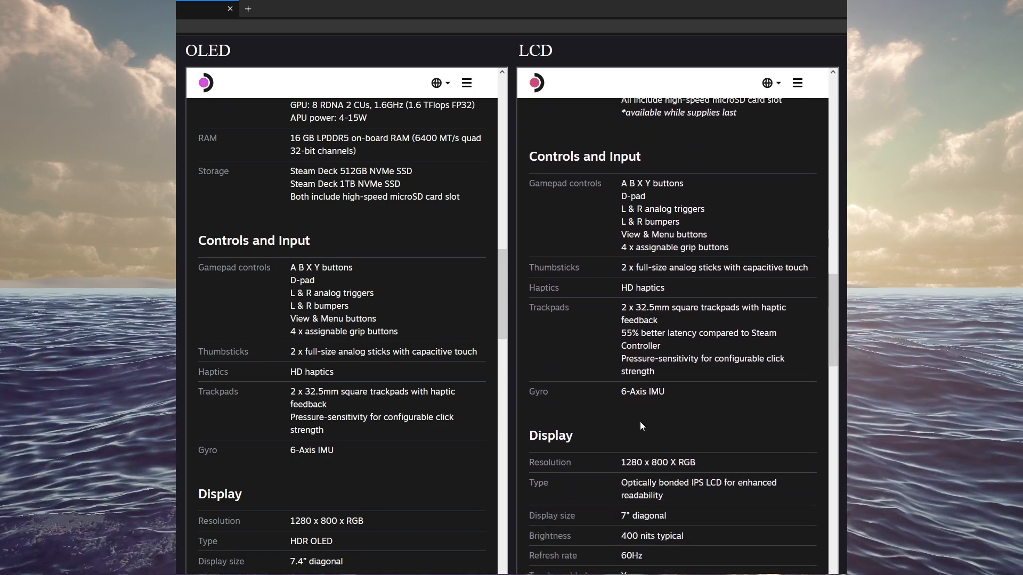
pyautogui.scroll(-3)
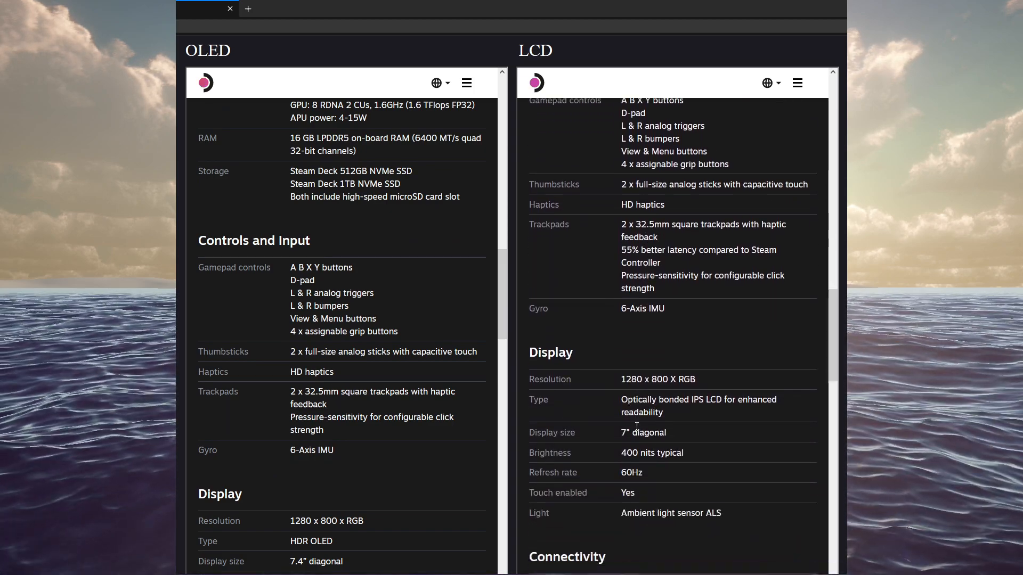
pyautogui.scroll(-3)
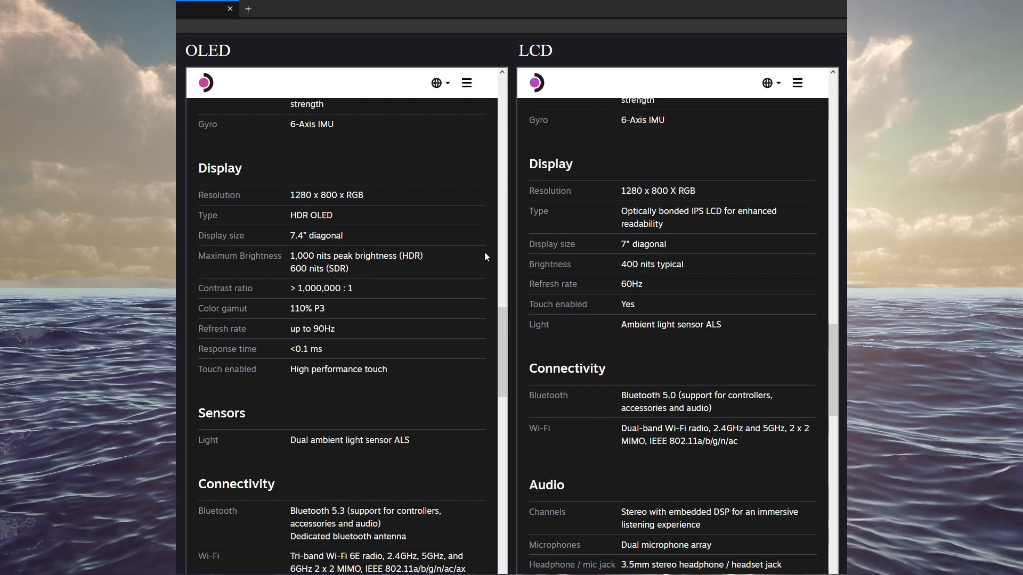
pyautogui.moveTo(412, 337)
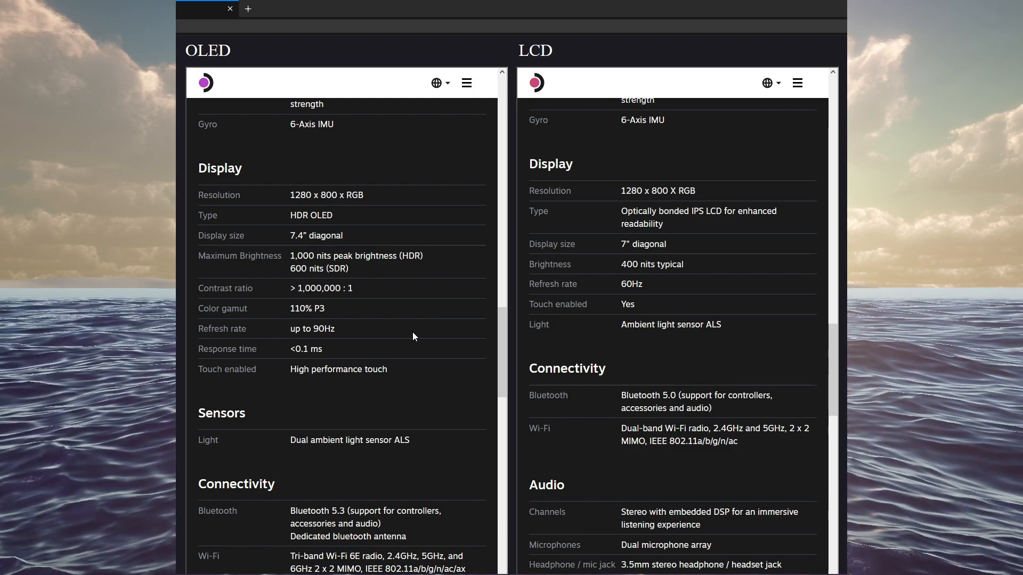
pyautogui.moveTo(319, 342)
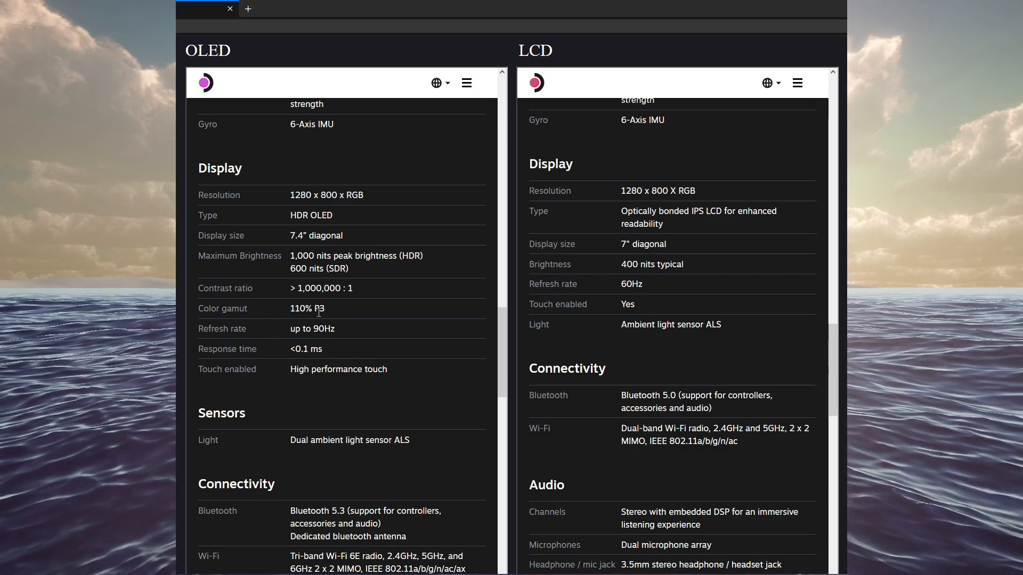
pyautogui.moveTo(371, 291)
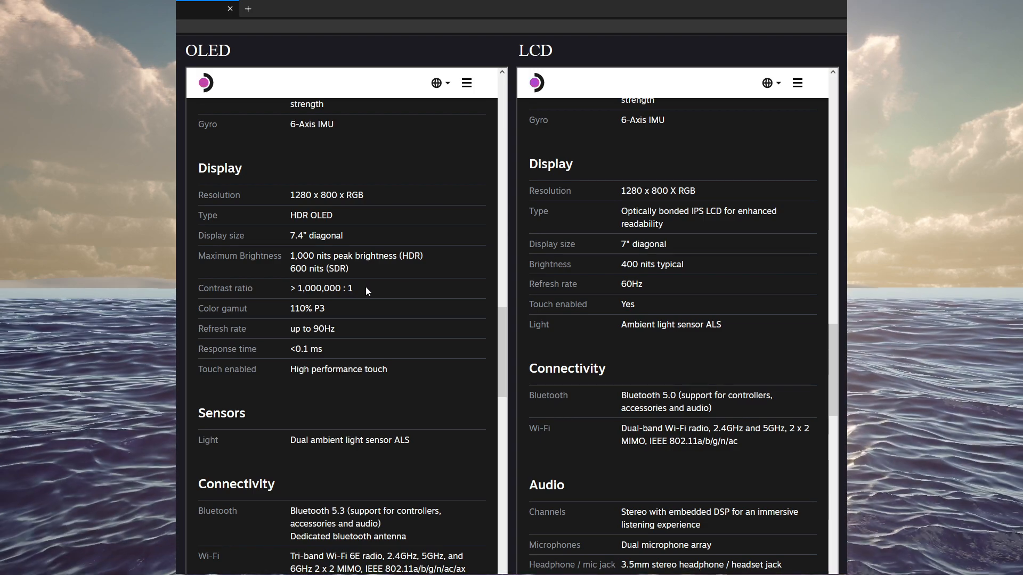
pyautogui.moveTo(325, 182)
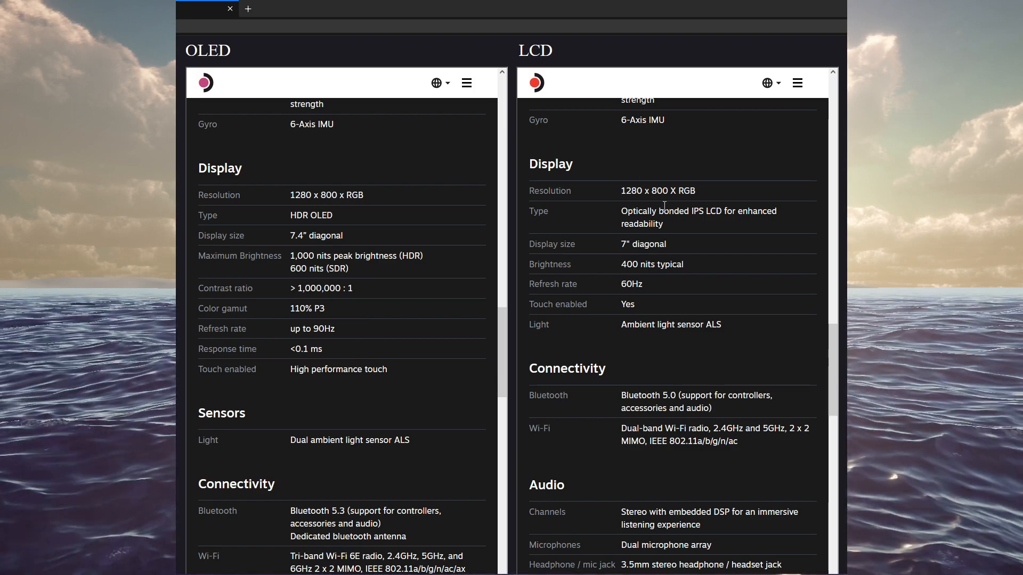
# Scroll the OLED and LCD columns to Connectivity, Audio and the start of Power.
pyautogui.scroll(-3)
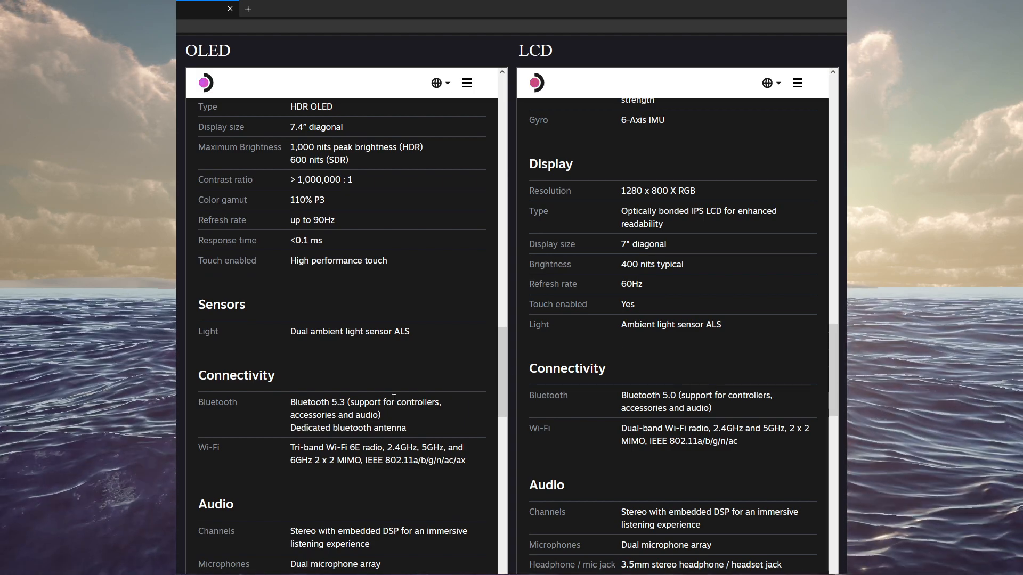
pyautogui.moveTo(356, 378)
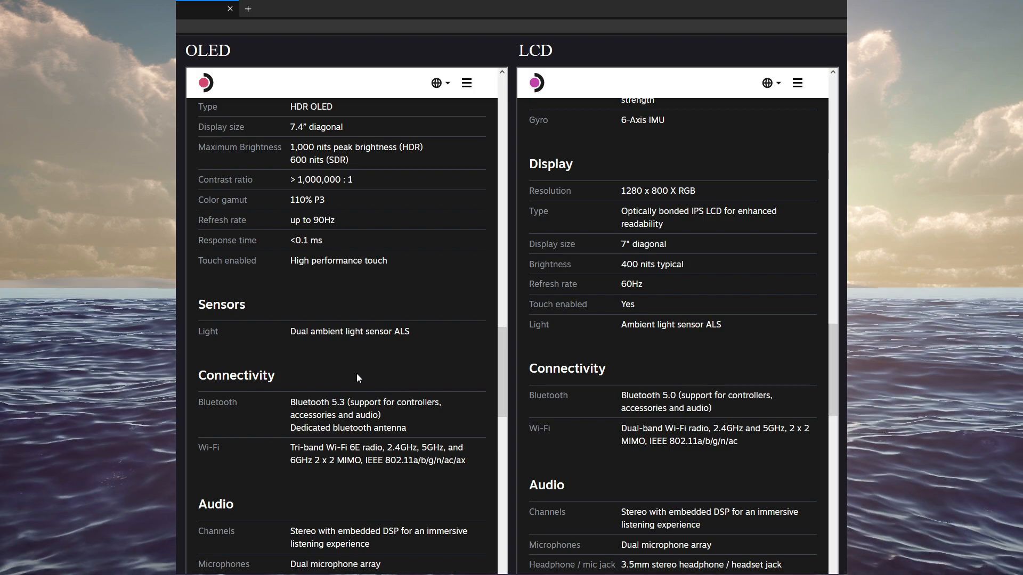
pyautogui.moveTo(668, 344)
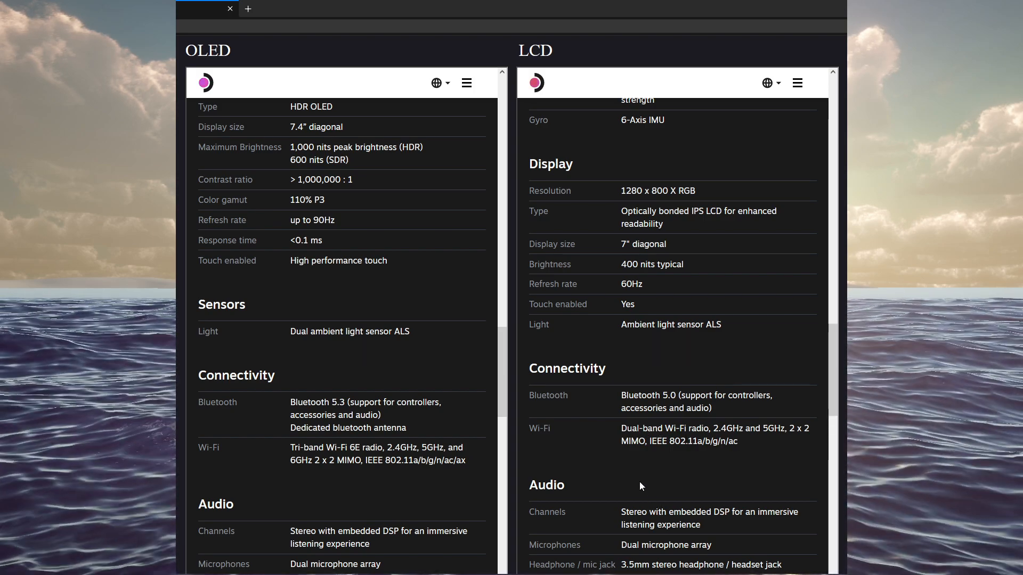
pyautogui.scroll(-3)
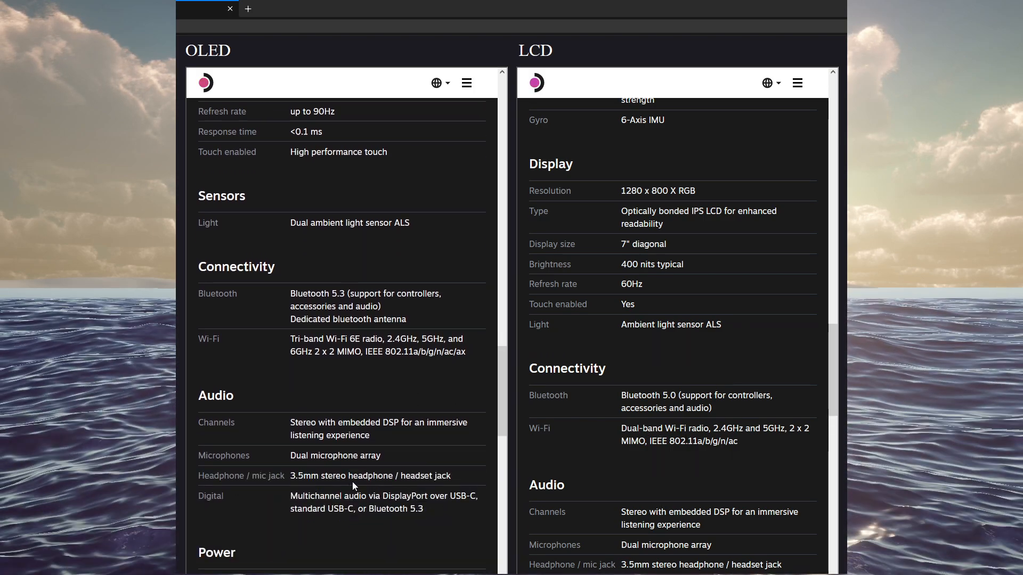
pyautogui.scroll(-3)
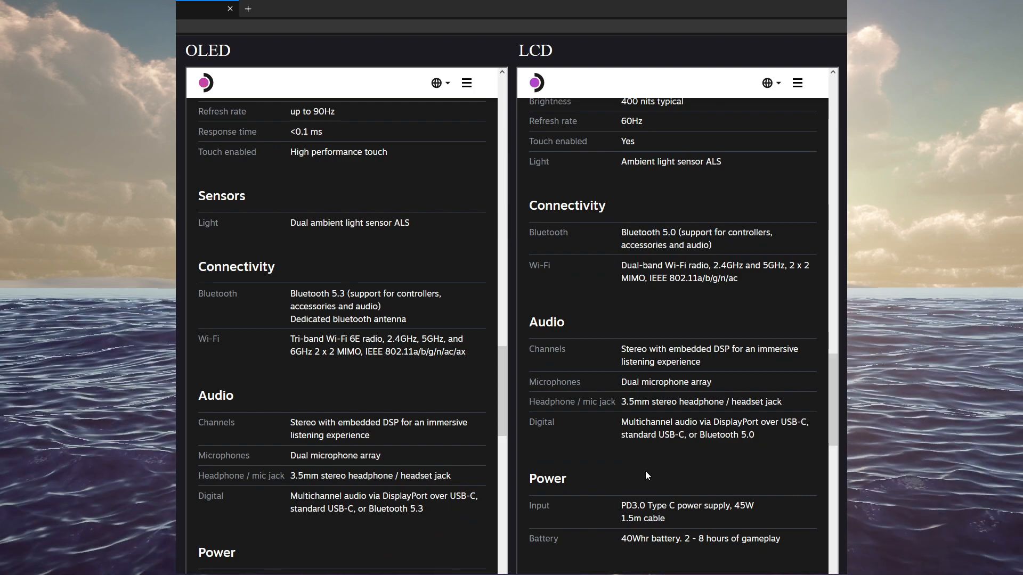
pyautogui.scroll(3)
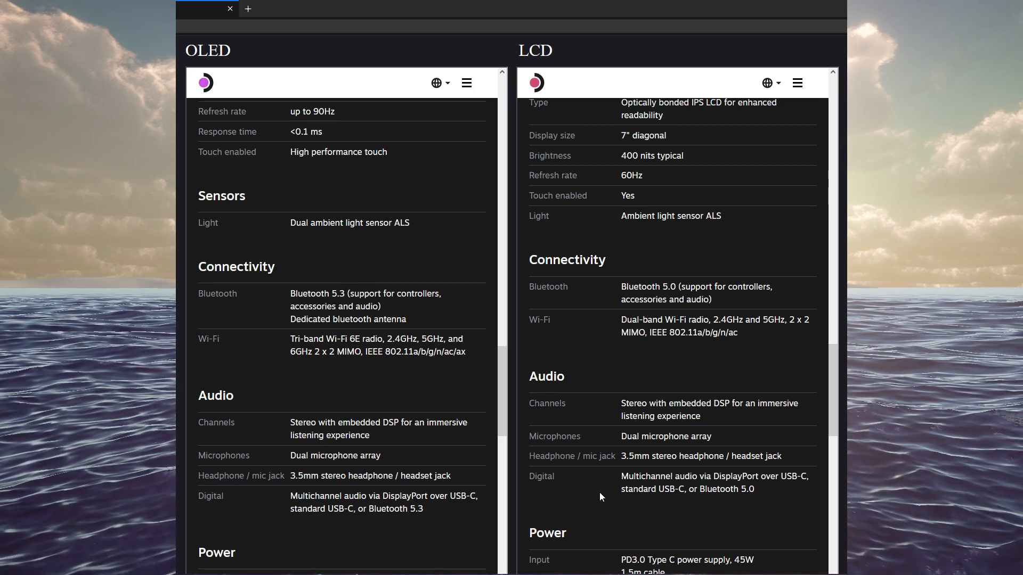
# Scroll both columns to show Power, Expansion, Size and Weight, and Software.
pyautogui.scroll(3)
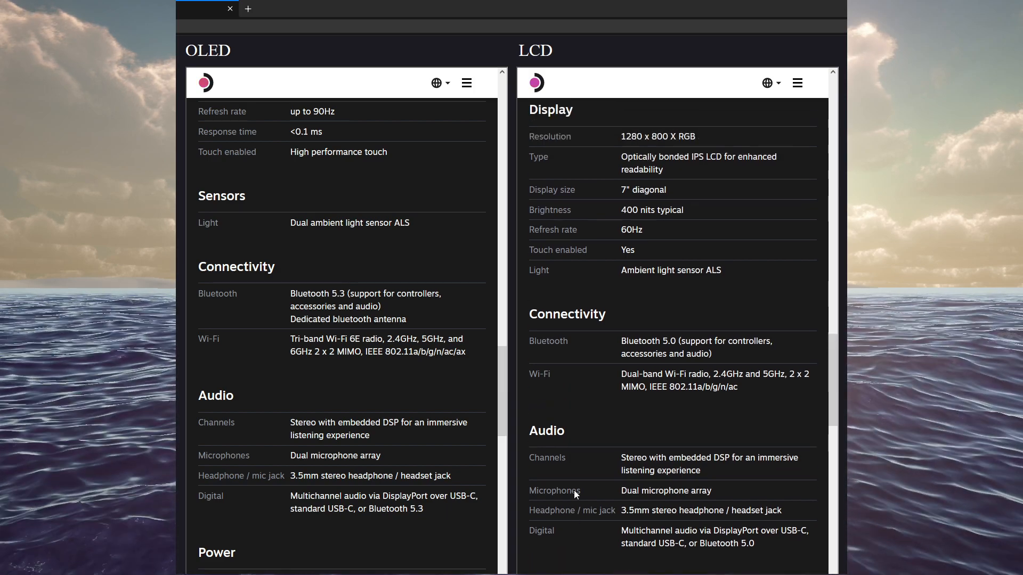
pyautogui.scroll(-3)
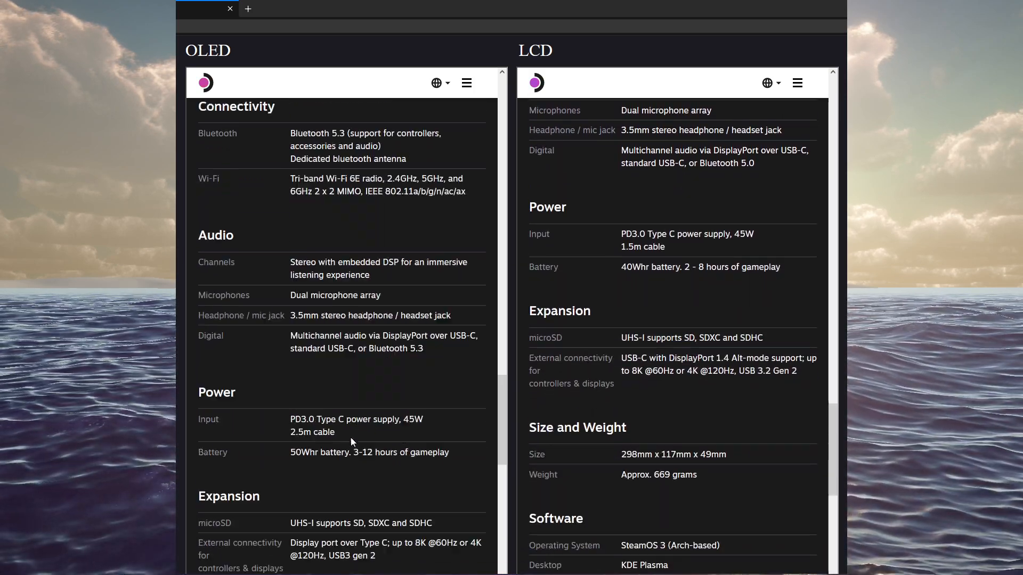
pyautogui.scroll(-3)
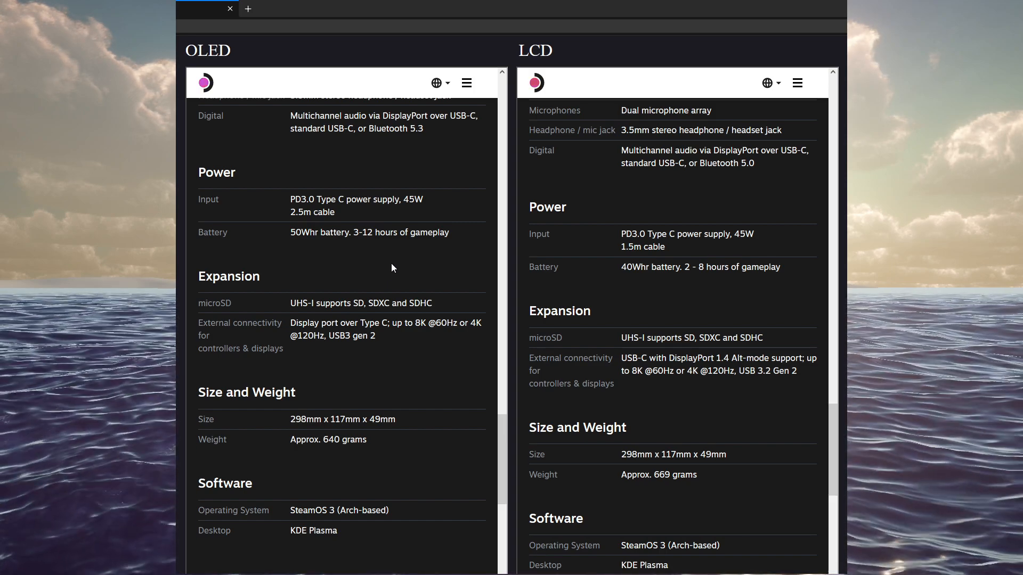
pyautogui.moveTo(396, 291)
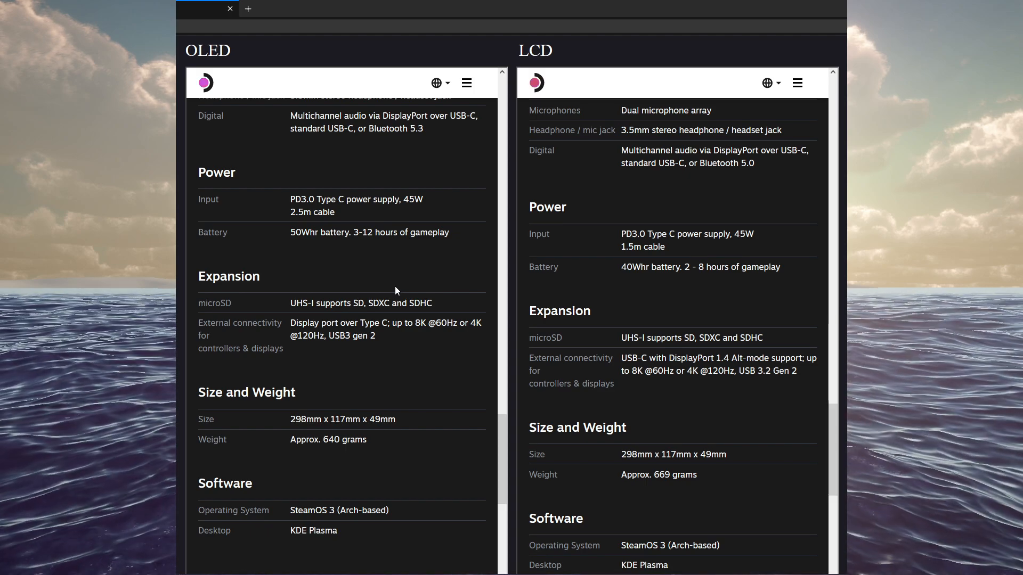
# Scroll the LCD column to the closing 'Get your hands on Deck' banner; OLED returns to Audio.
pyautogui.scroll(3)
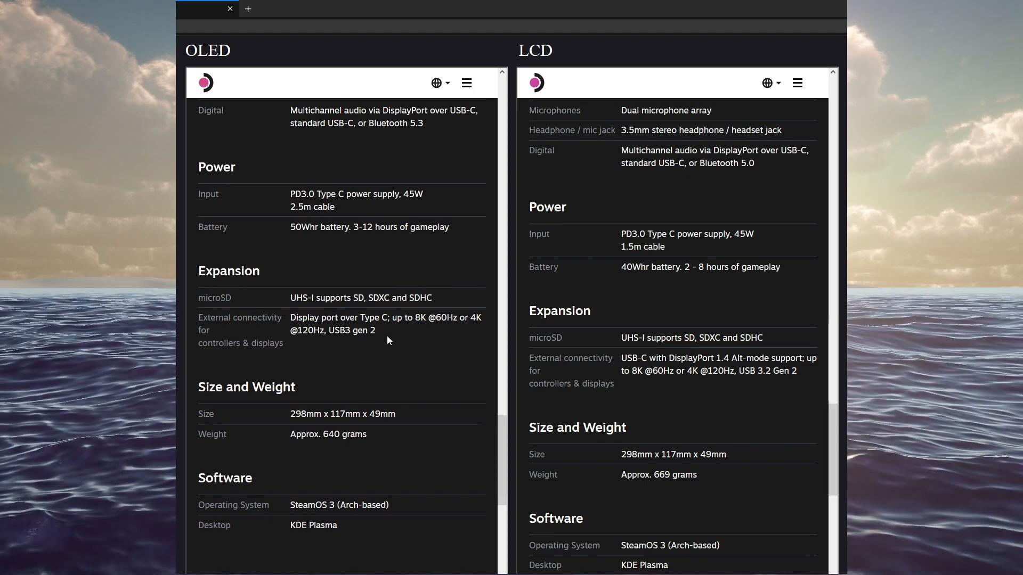
pyautogui.scroll(-3)
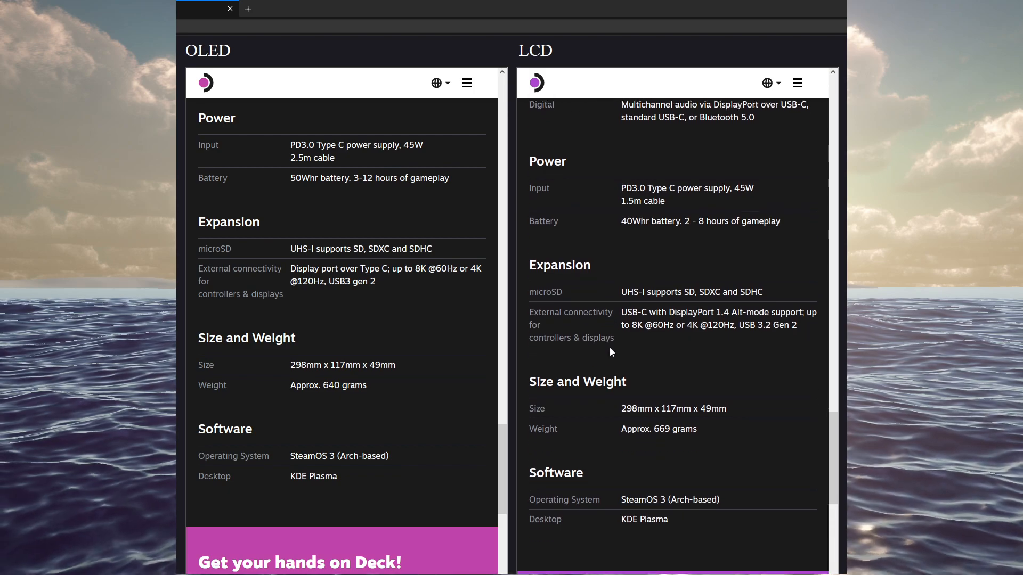
pyautogui.scroll(-3)
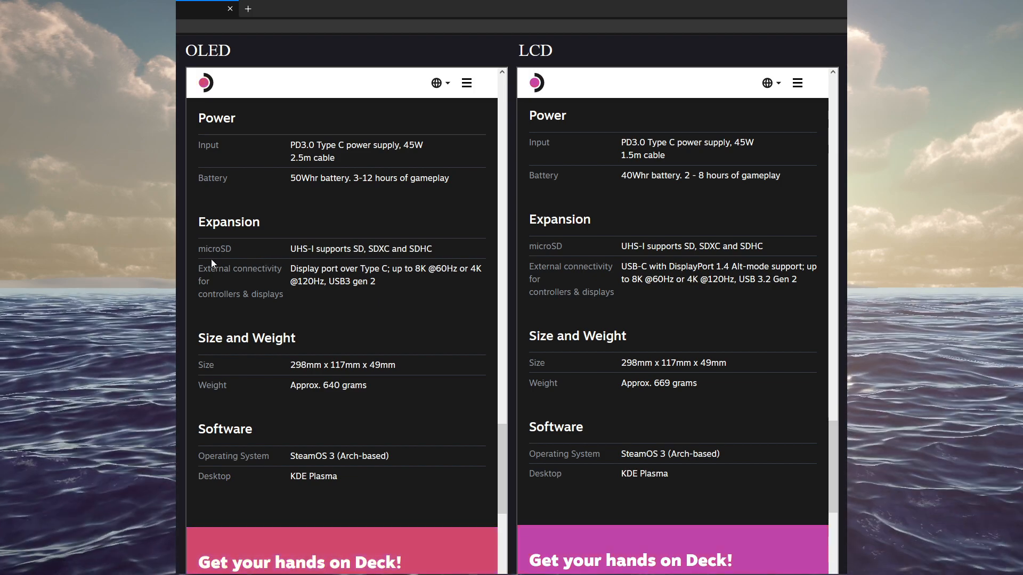
pyautogui.moveTo(320, 277)
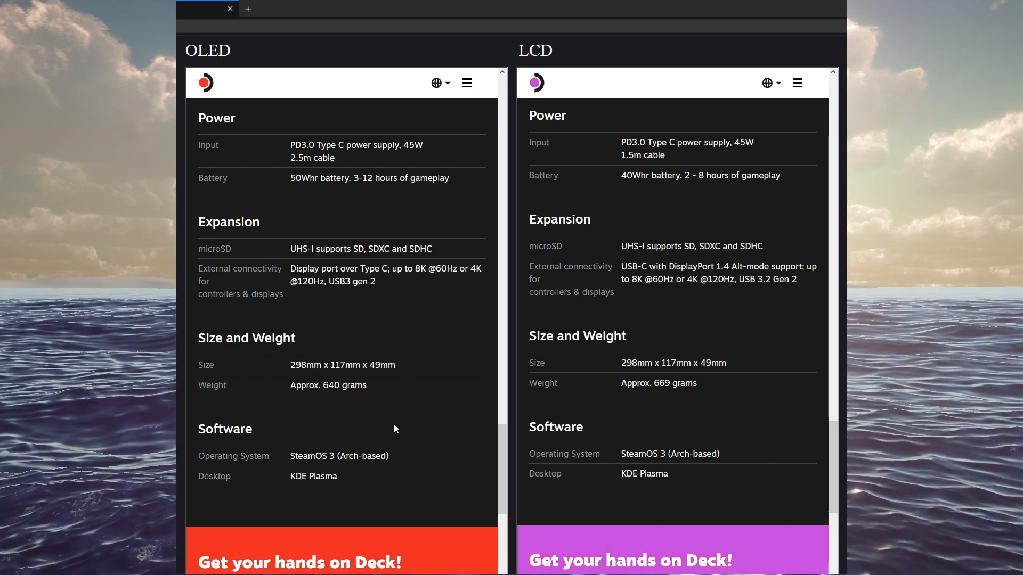
pyautogui.scroll(3)
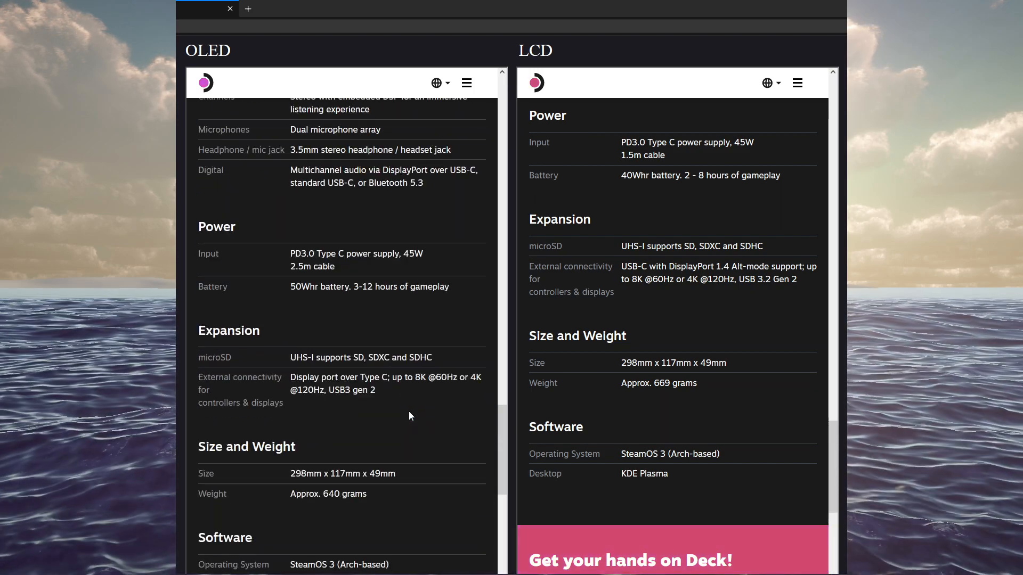